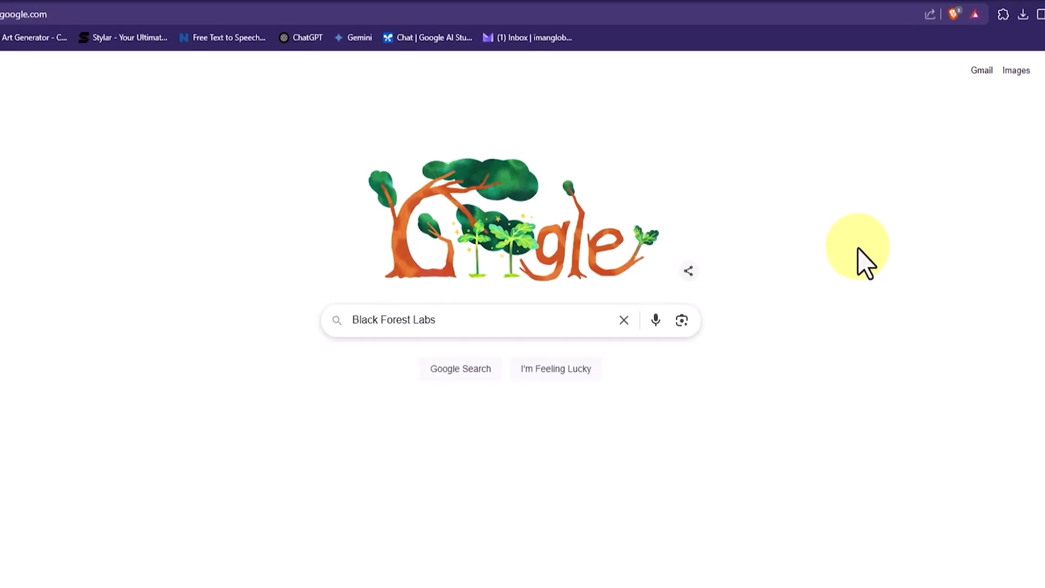
Run the Google search for Black Forest Labs and open the official 'Frontier AI Lab' result
left_click(450, 389)
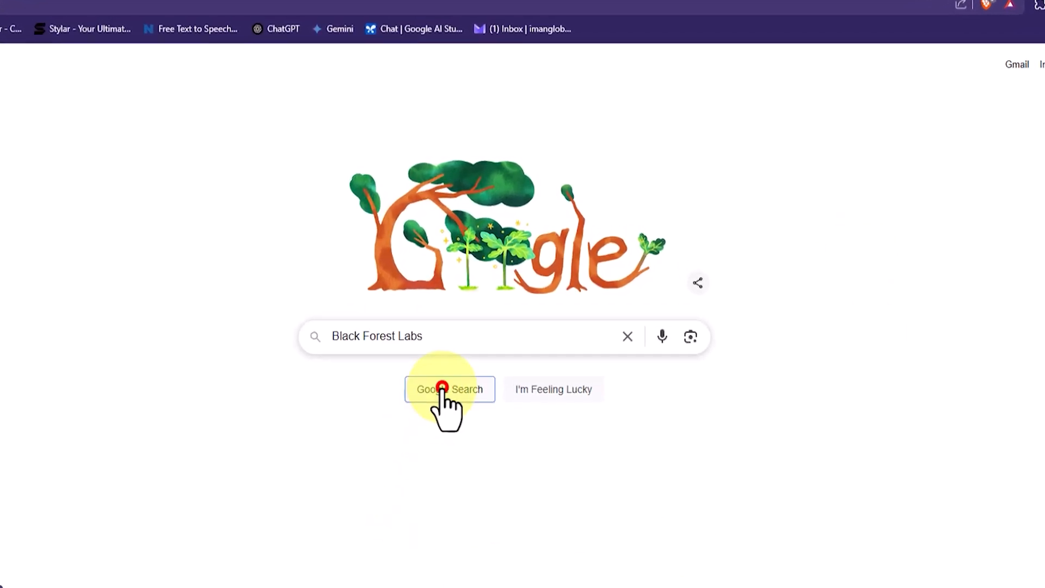
left_click(450, 390)
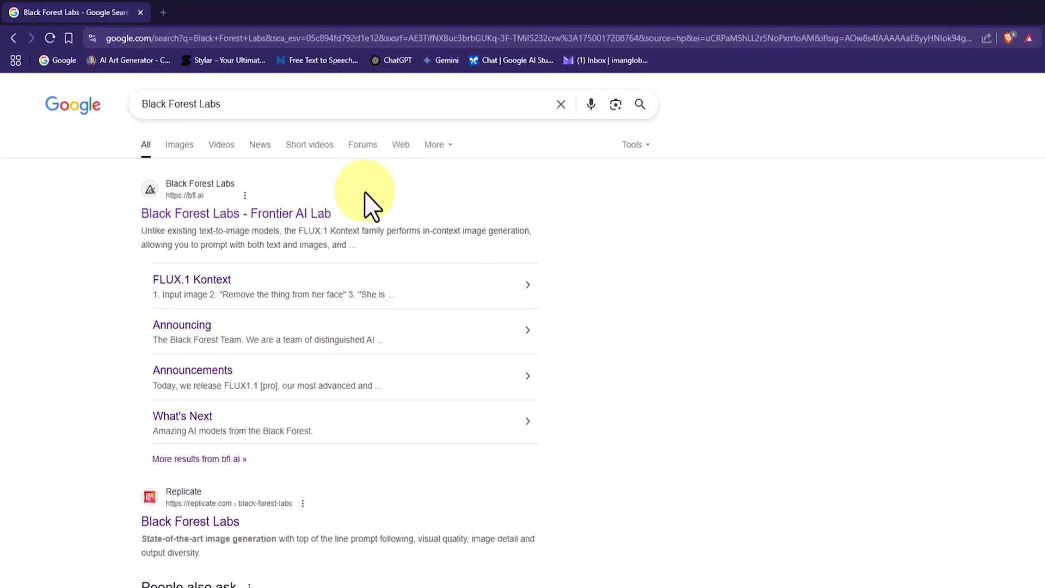
left_click(236, 213)
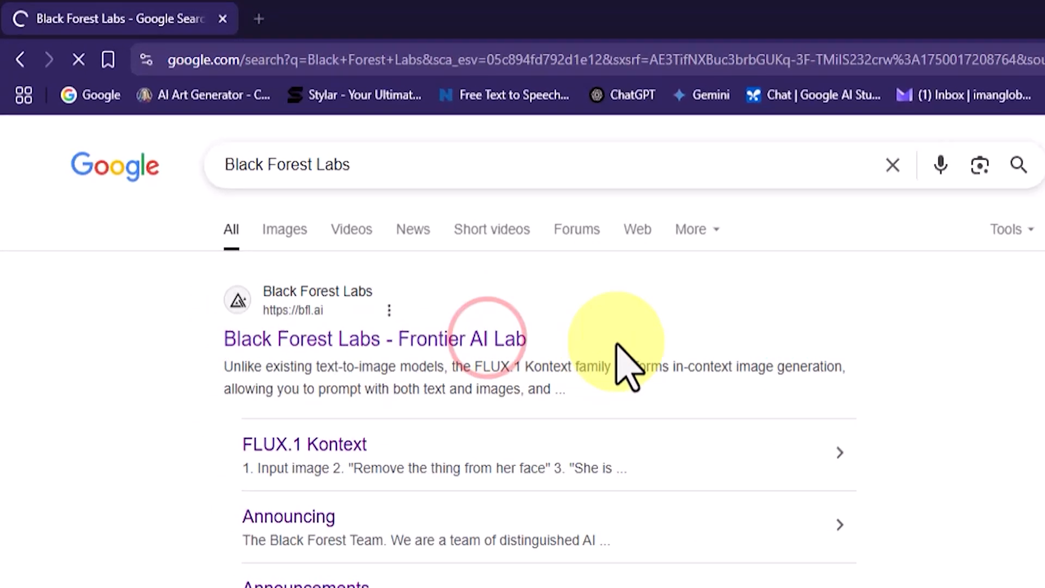
left_click(375, 338)
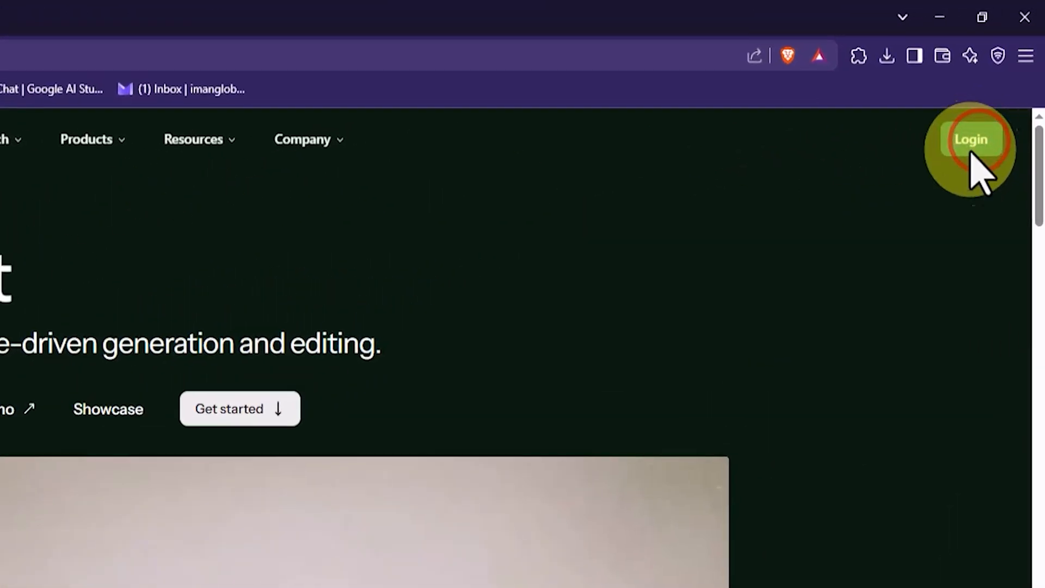
Sign in to the Black Forest Labs site from the top-right Login link
left_click(972, 139)
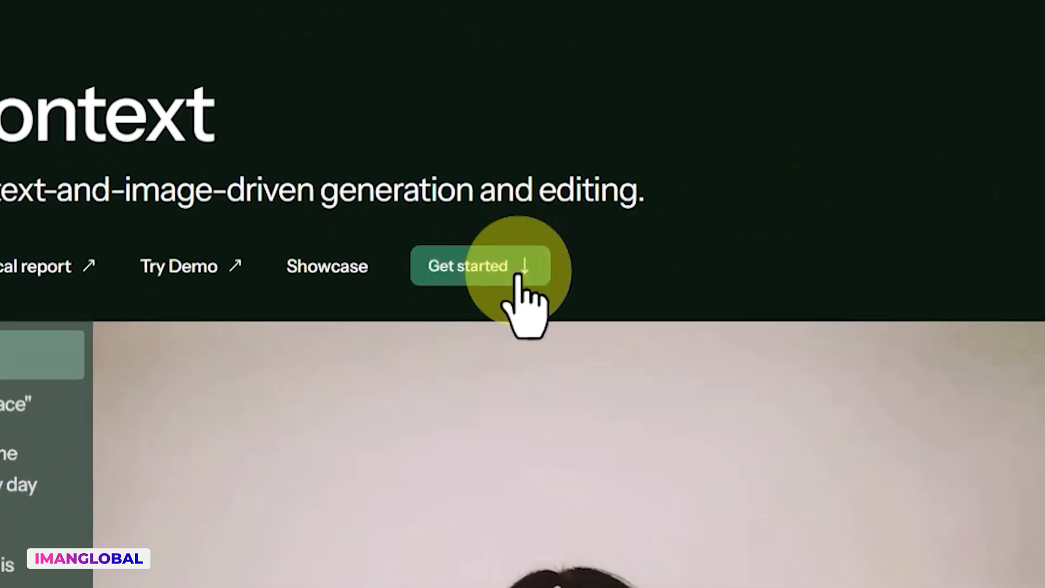
From Get started, launch FLUX.1 Kontext [max] via 'Try in the Playground'
left_click(467, 266)
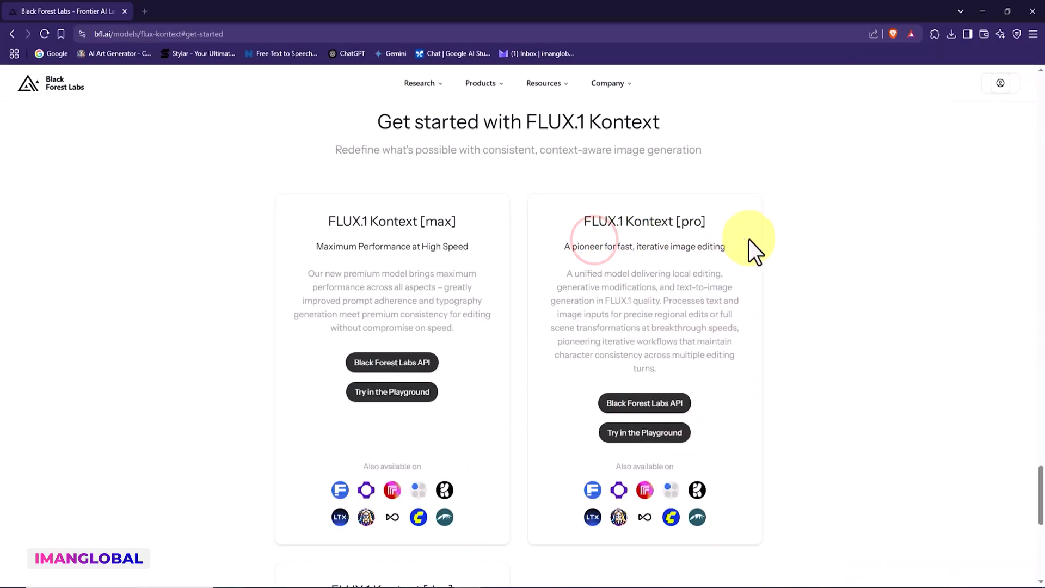
mouse_move(881, 355)
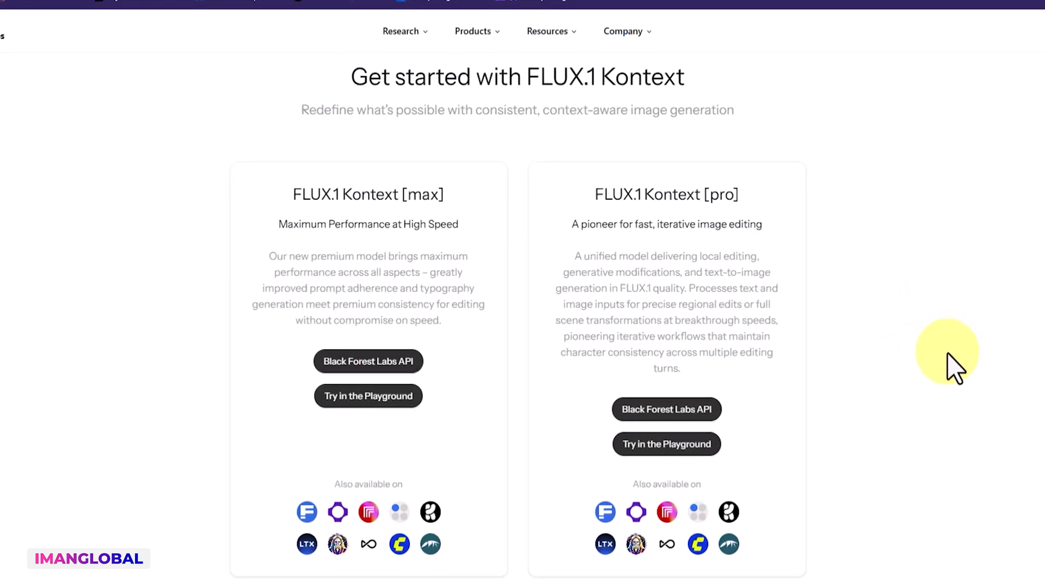
scroll("down", 3)
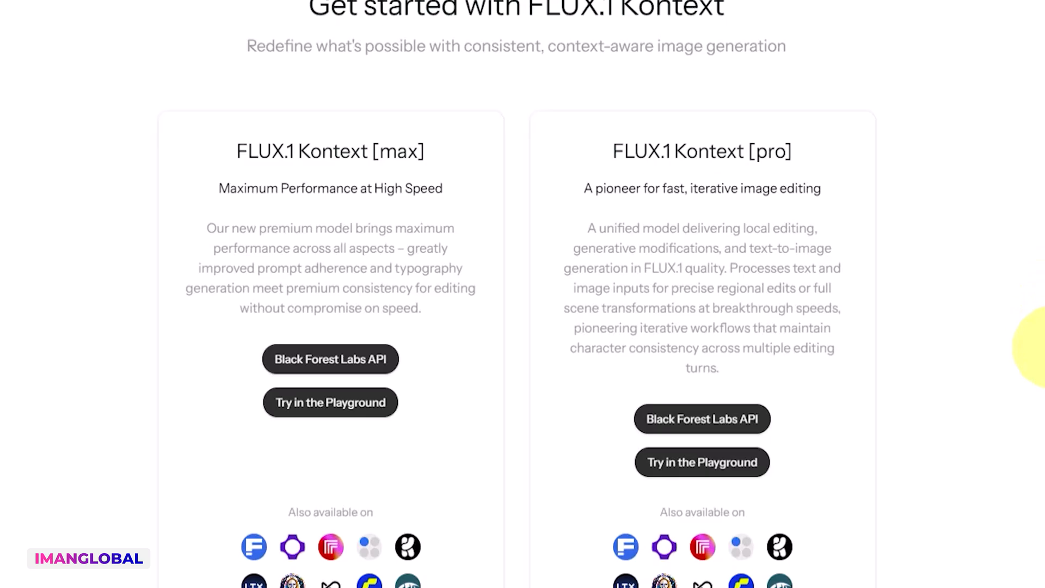
scroll("down", 3)
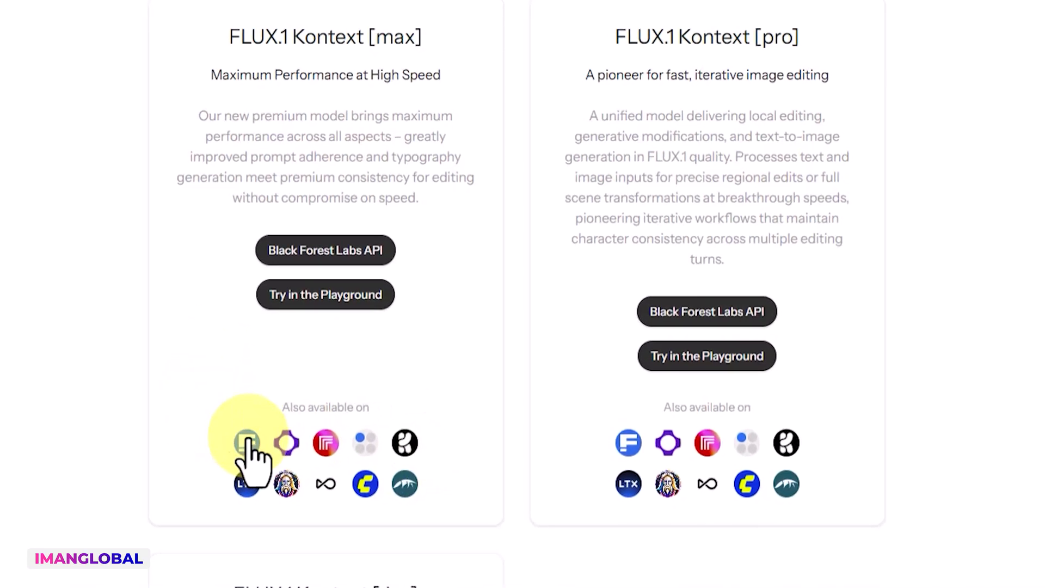
scroll("down", 3)
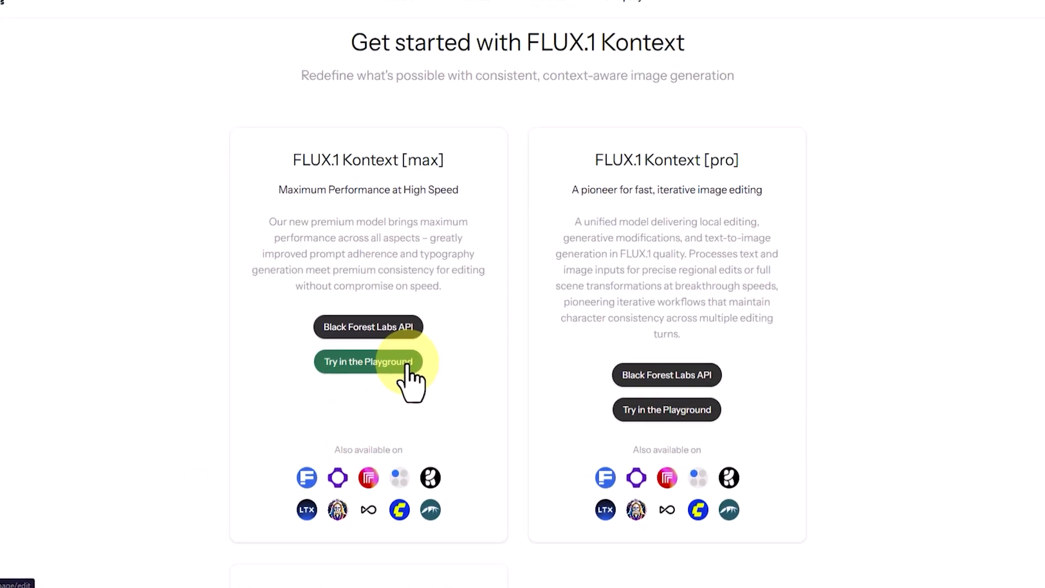
scroll("down", 3)
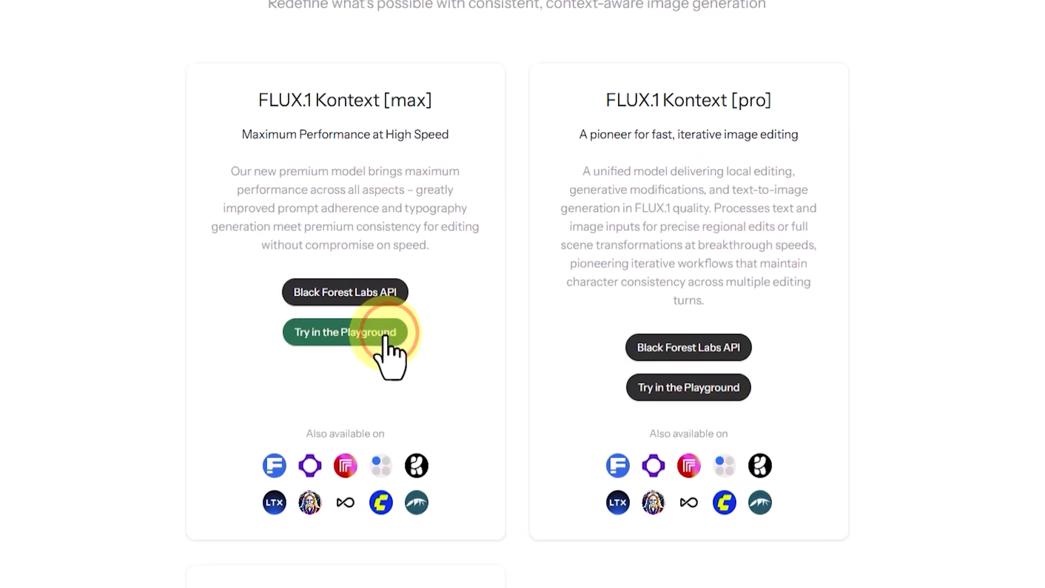
left_click(346, 332)
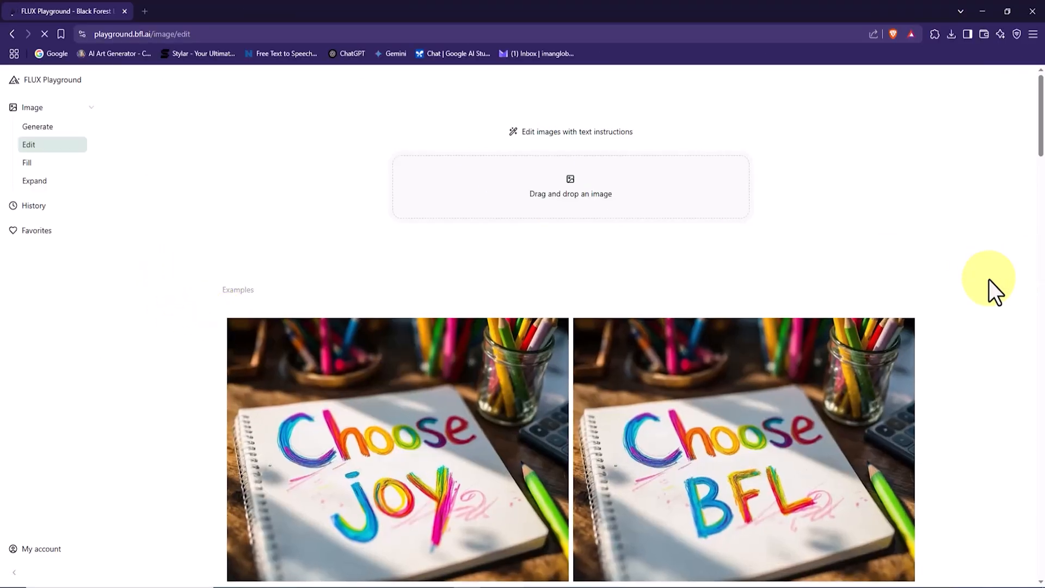
scroll("down", 3)
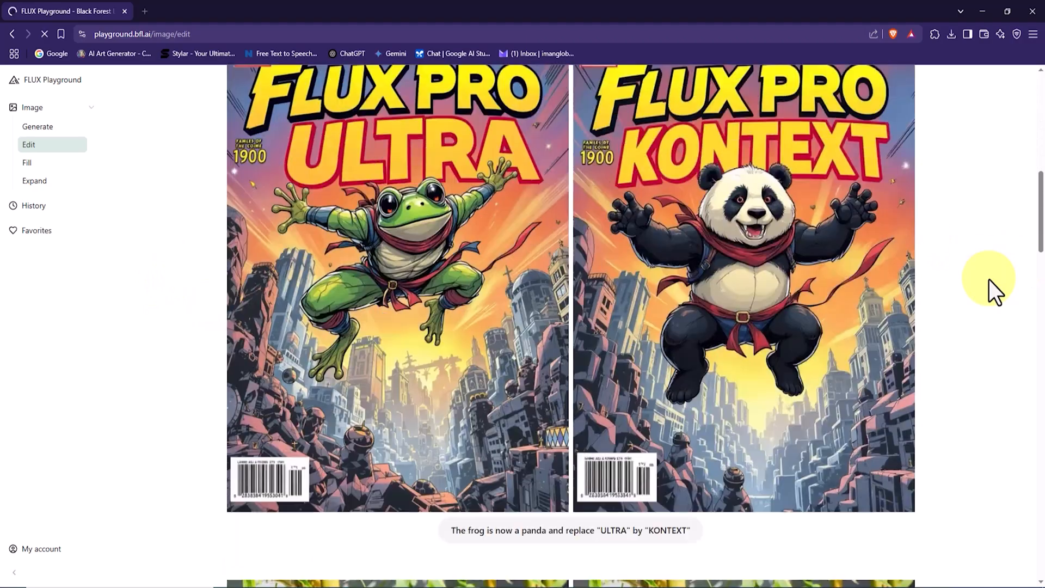
scroll("down", 3)
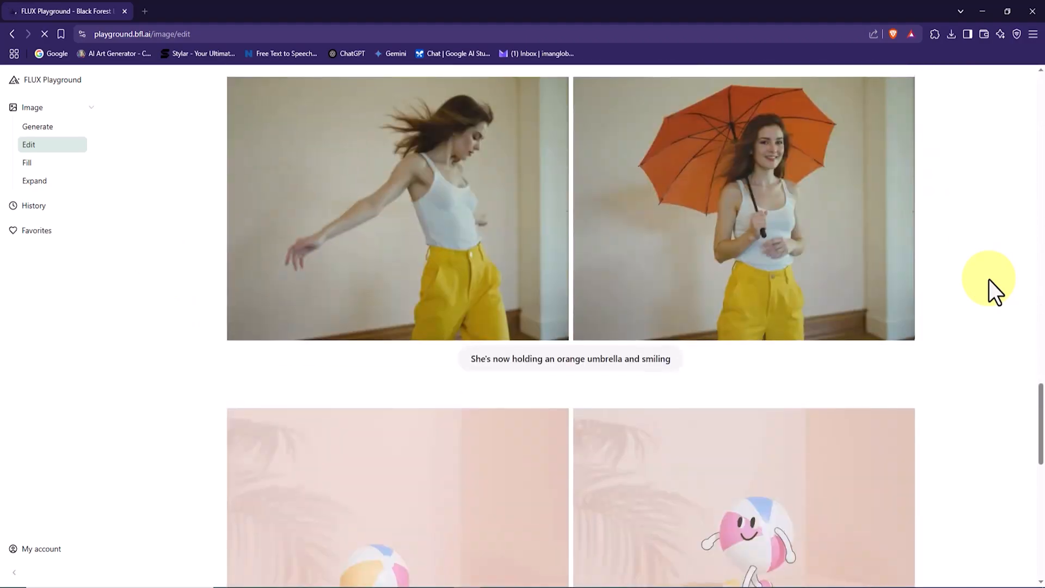
scroll("down", 3)
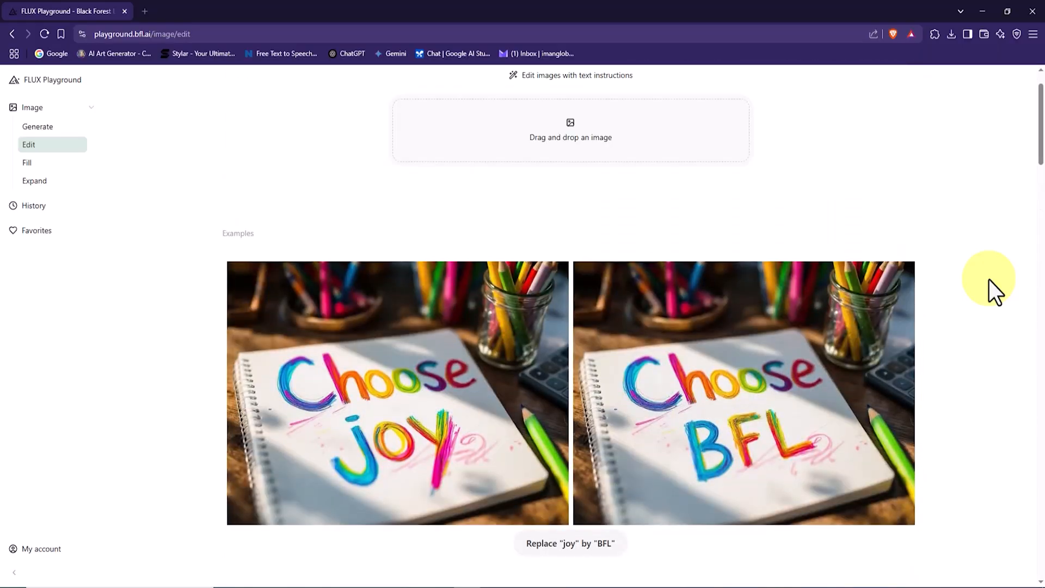
scroll("down", 3)
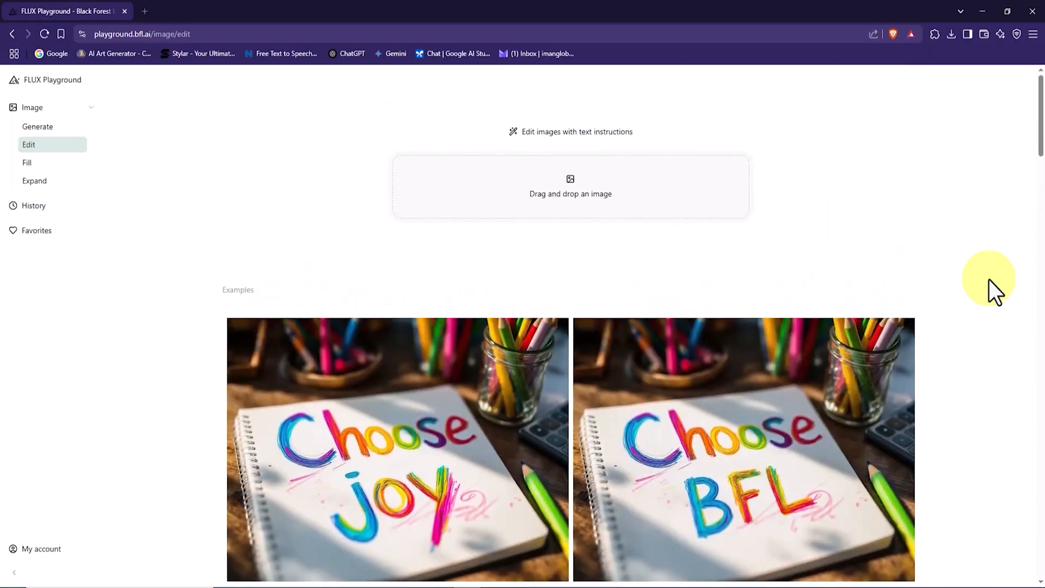
scroll("down", 3)
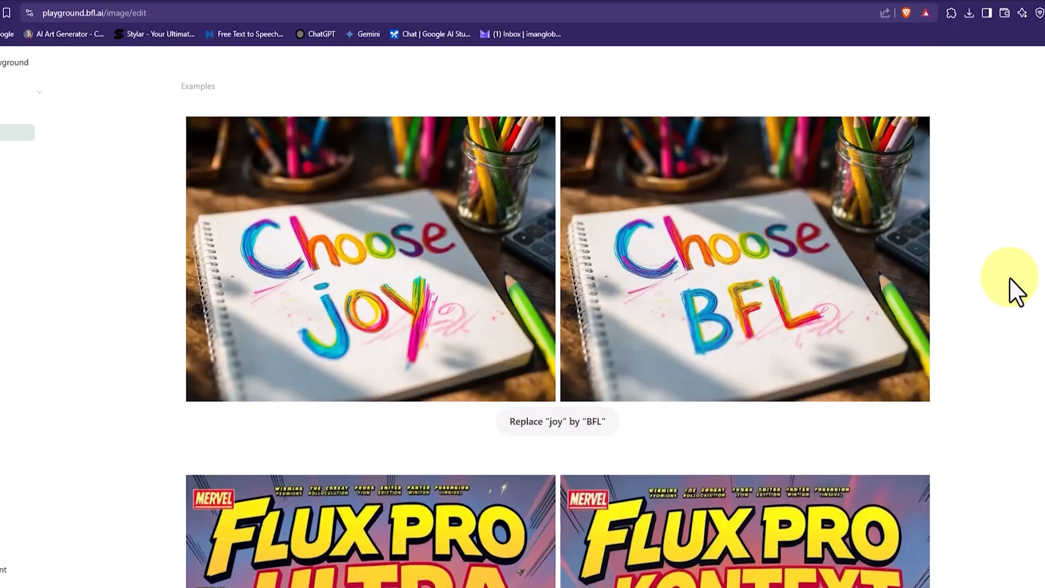
scroll("down", 3)
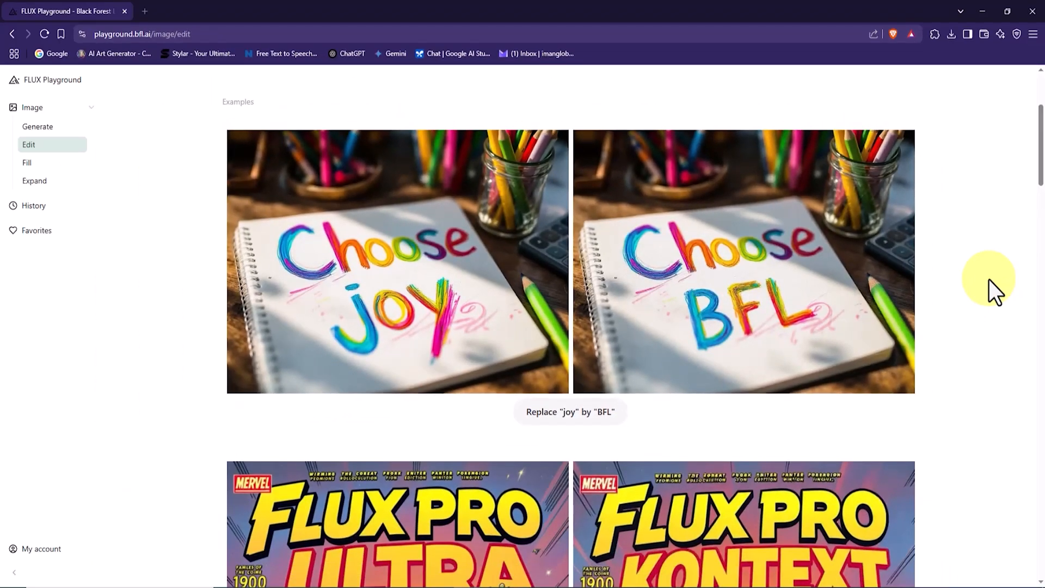
scroll("down", 3)
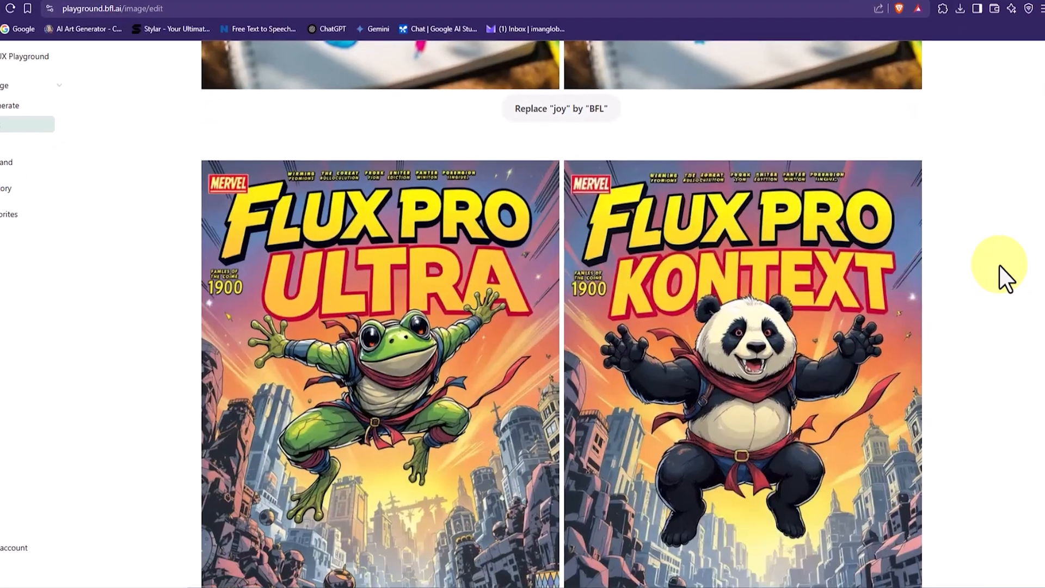
scroll("down", 3)
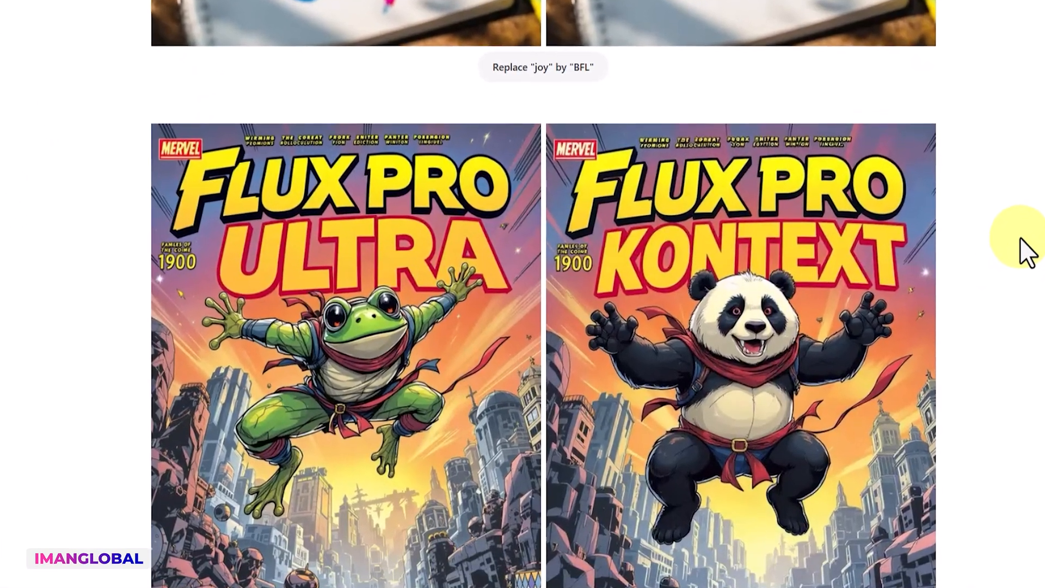
scroll("down", 3)
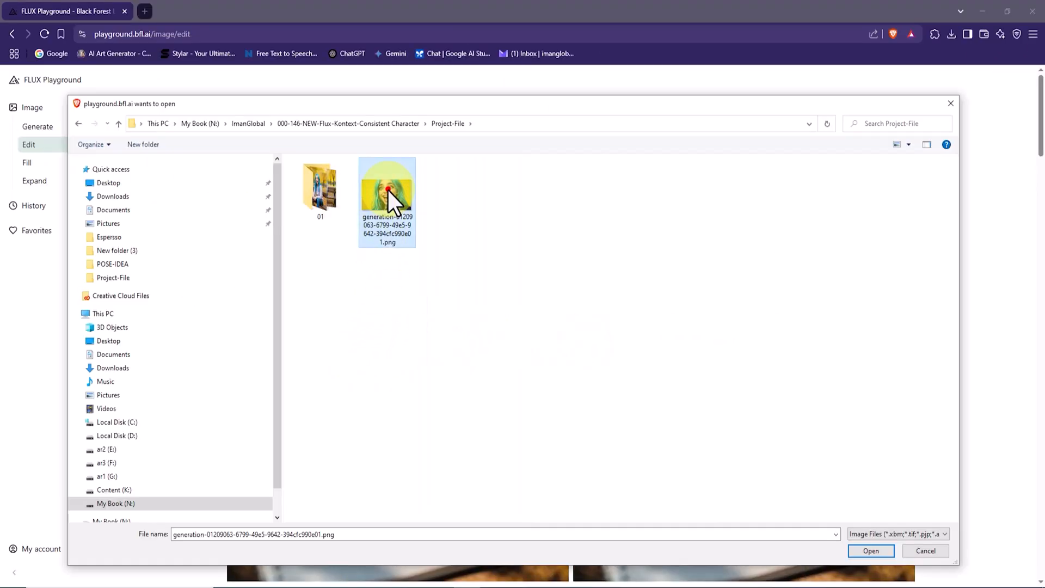
Select the blue-haired character PNG in the file dialog as the image to edit
left_click(872, 551)
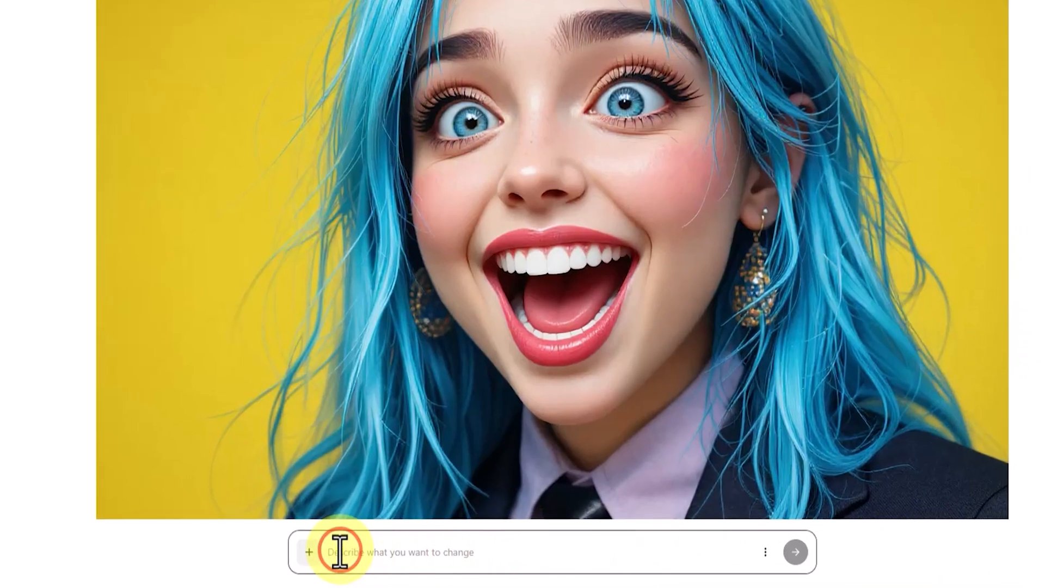
Paste the winter mountain-landscape prompt, set Batch Size 2 and confirm PNG output format
right_click(337, 552)
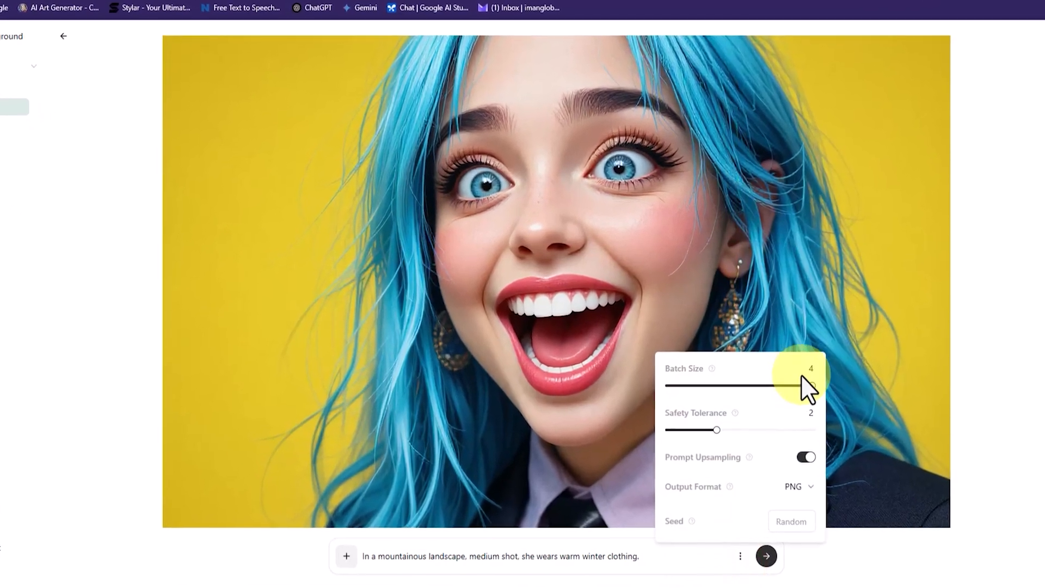
left_click_drag(801, 385, 767, 371)
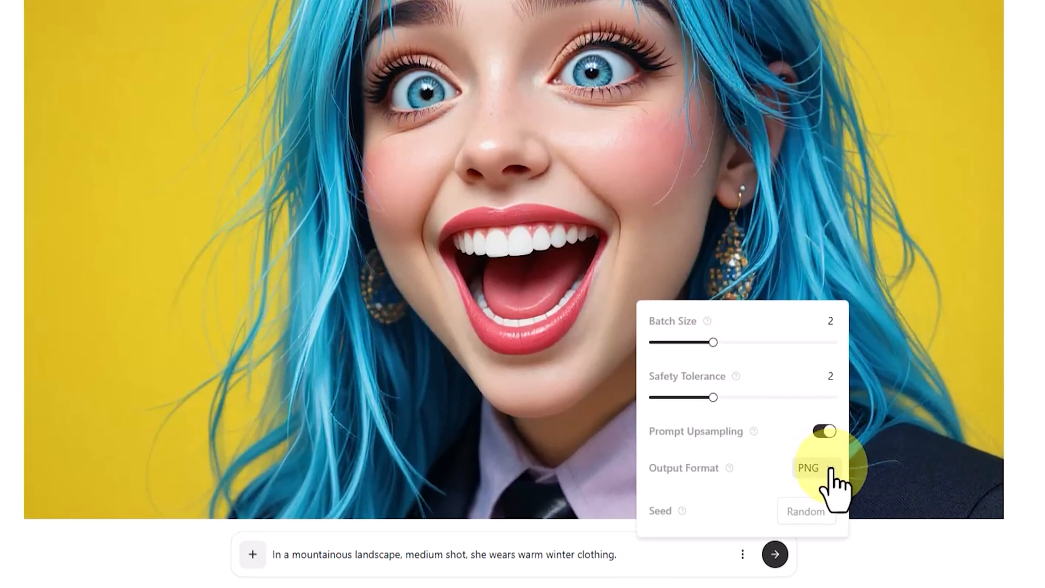
left_click(808, 468)
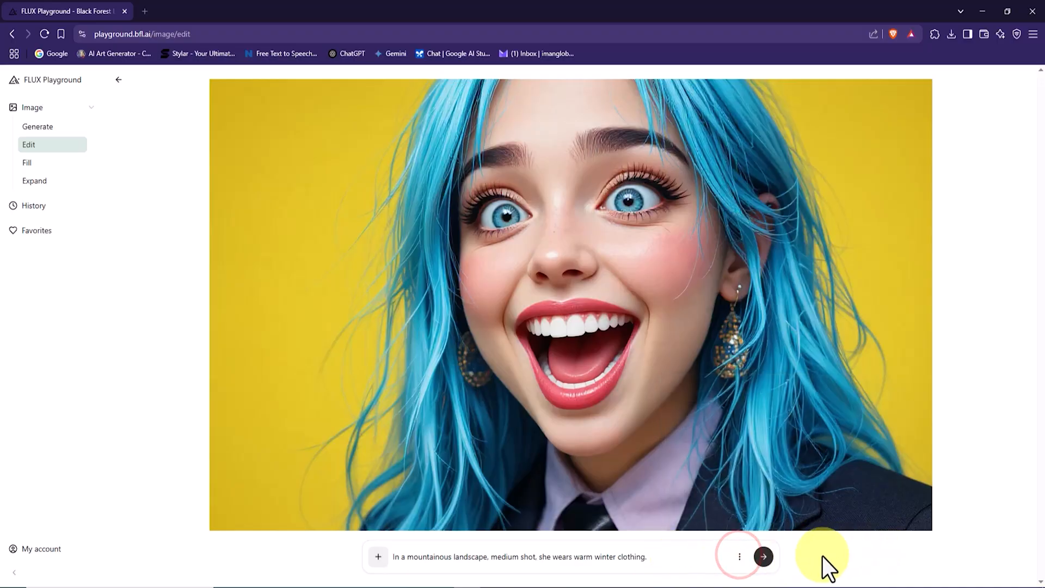
left_click(764, 557)
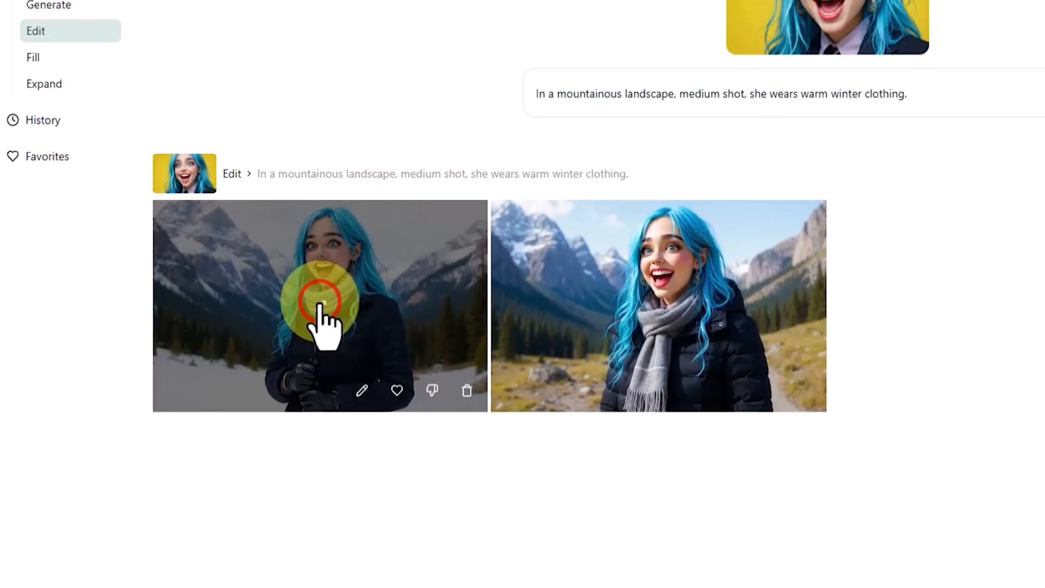
View both winter mountain results full-size and download the mountain-trail image as PNG
left_click(658, 306)
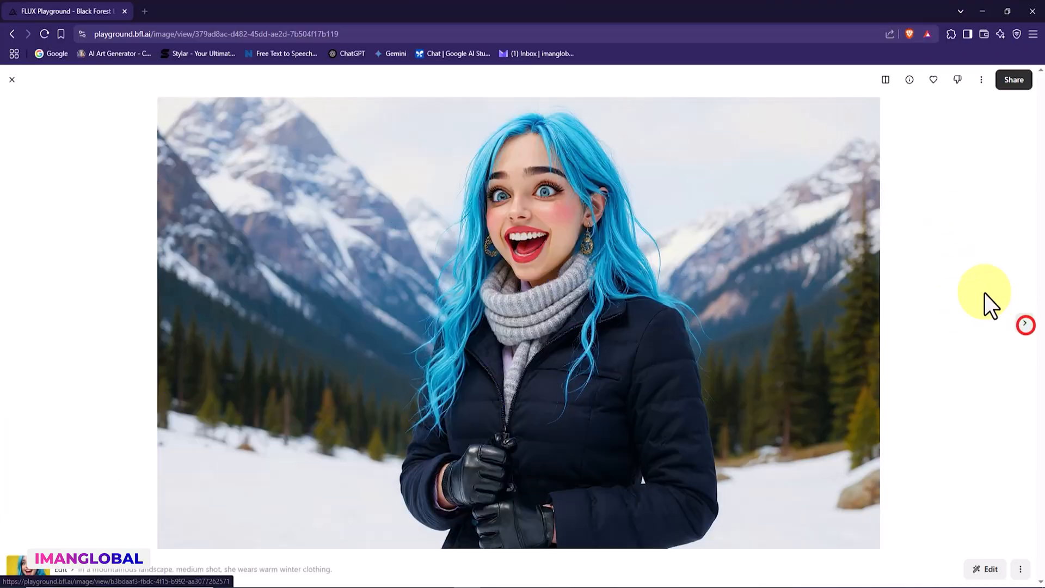
left_click(972, 93)
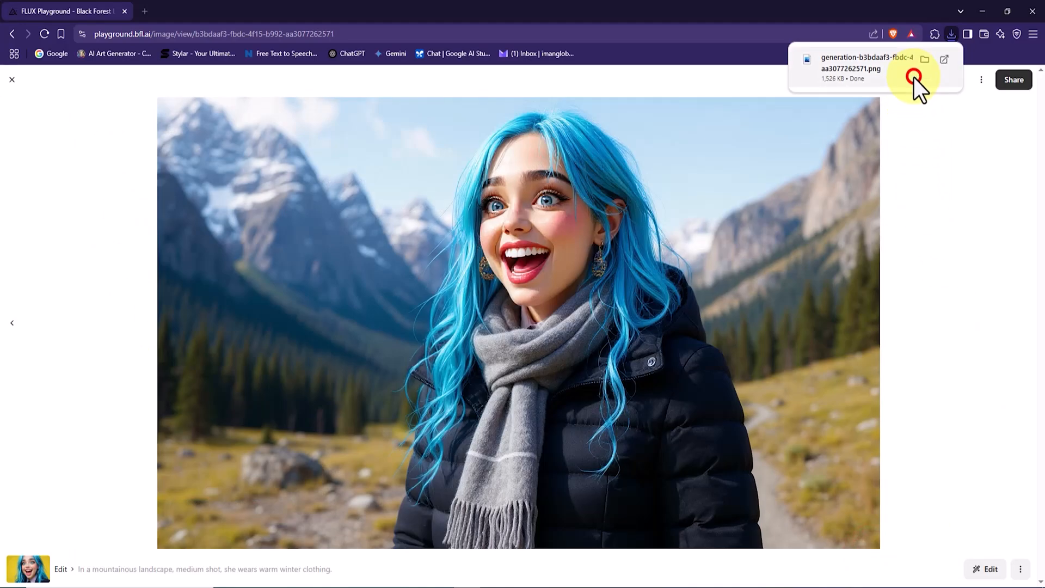
left_click(916, 76)
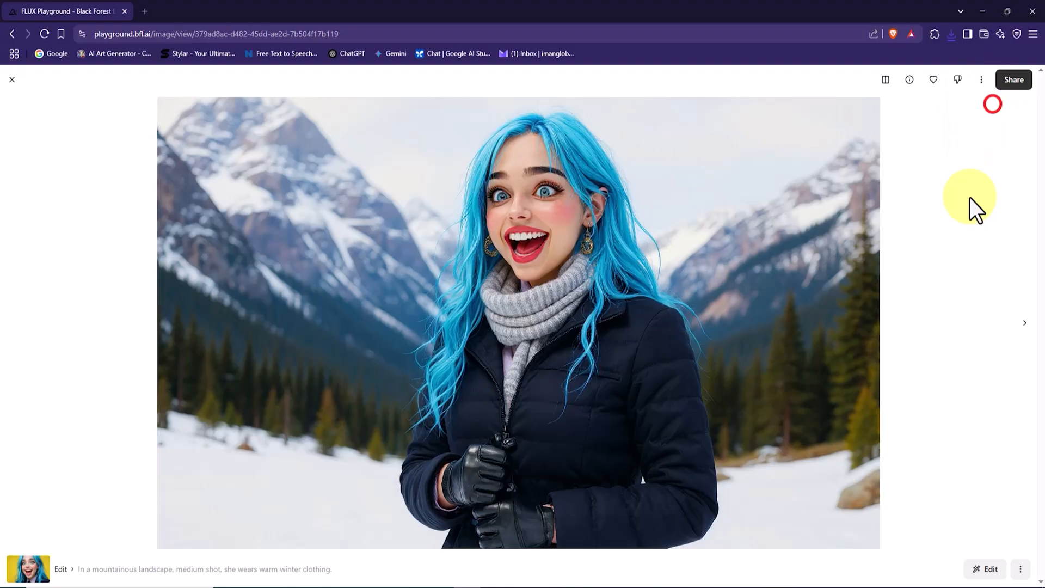
left_click(952, 34)
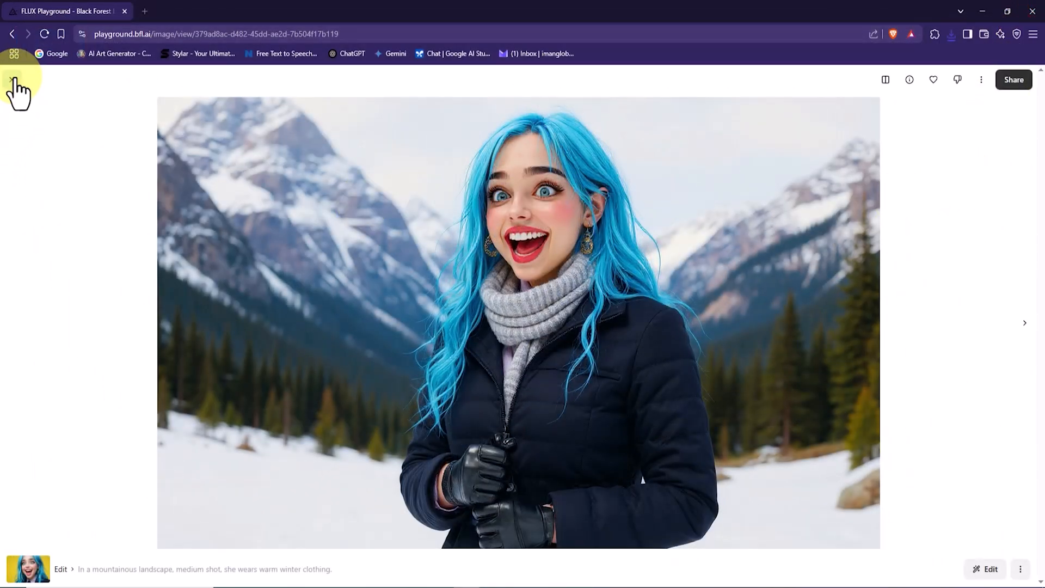
Paste the autumn park bench prompt, check the settings and submit it for generation
left_click(990, 568)
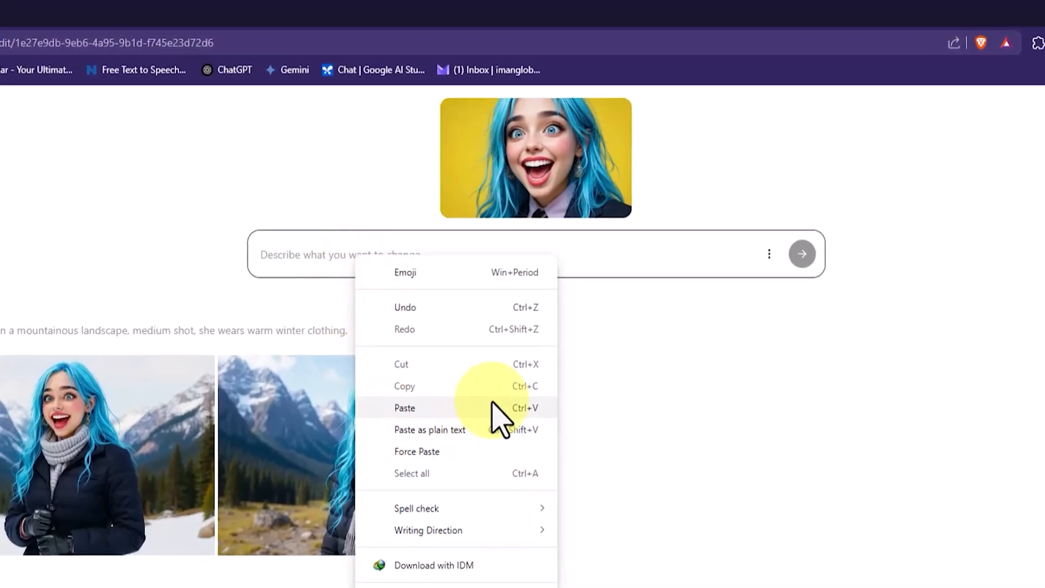
left_click(405, 407)
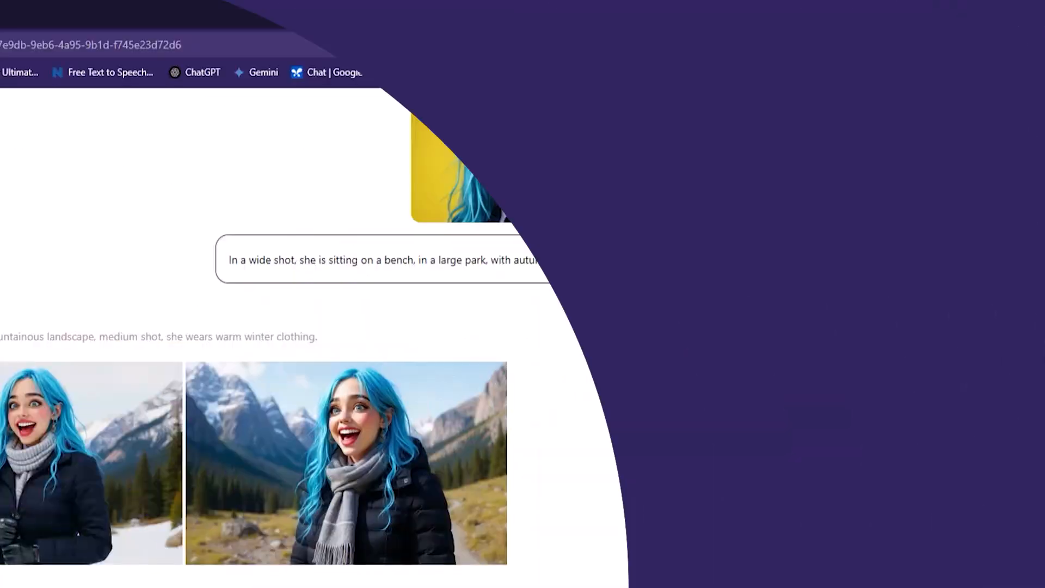
left_click(745, 259)
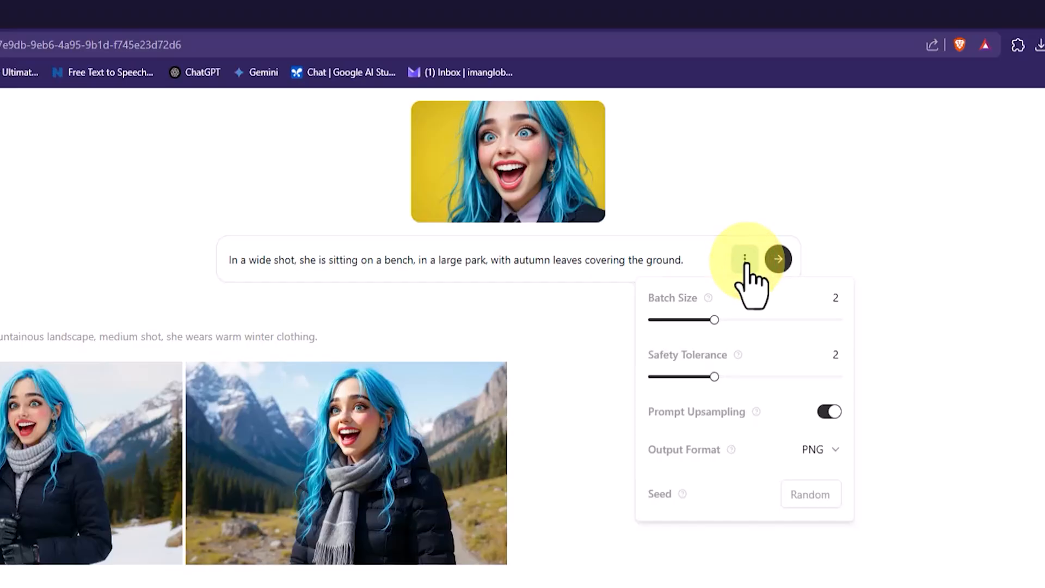
left_click(744, 259)
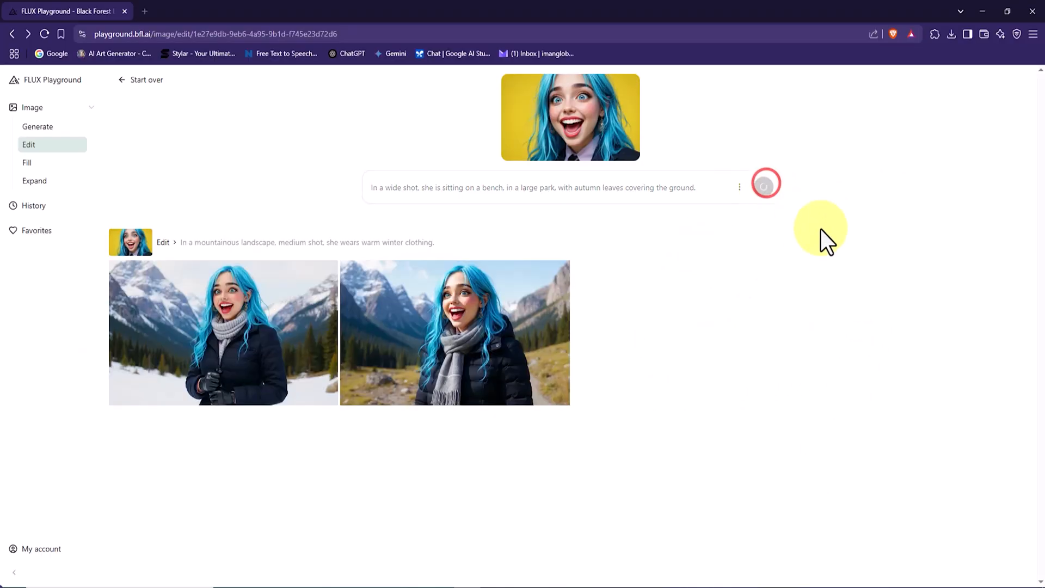
left_click(765, 184)
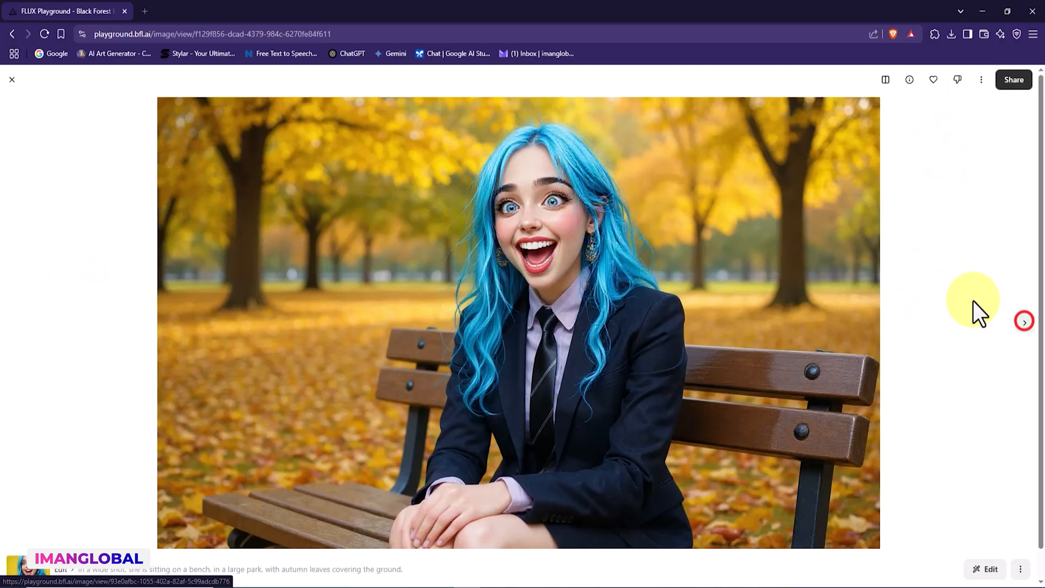
Show the second autumn park bench result in the full-size viewer
left_click(1024, 320)
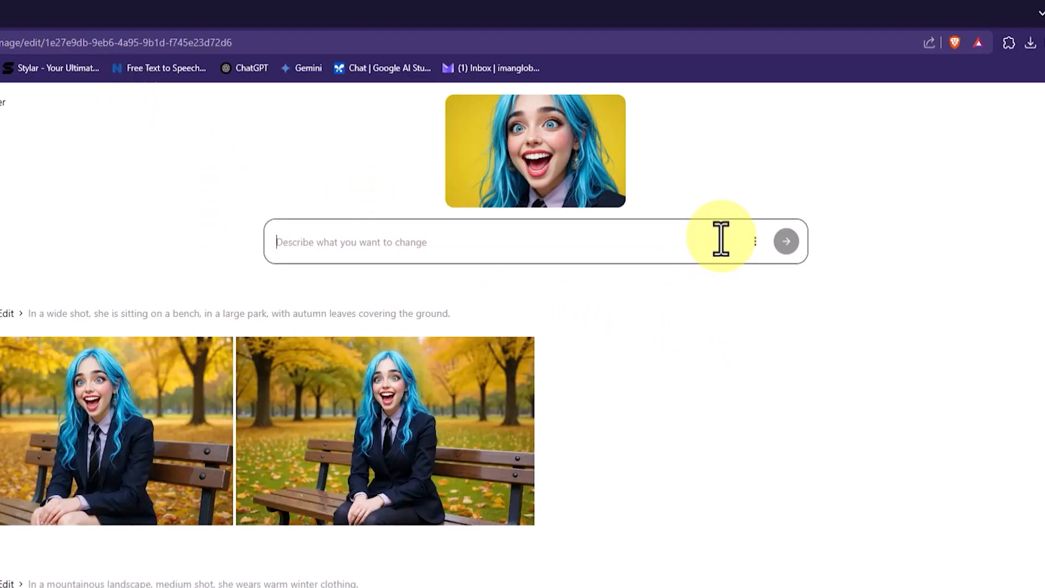
Paste the cliff-edge-above-the-ocean prompt, check the settings and submit it
right_click(467, 242)
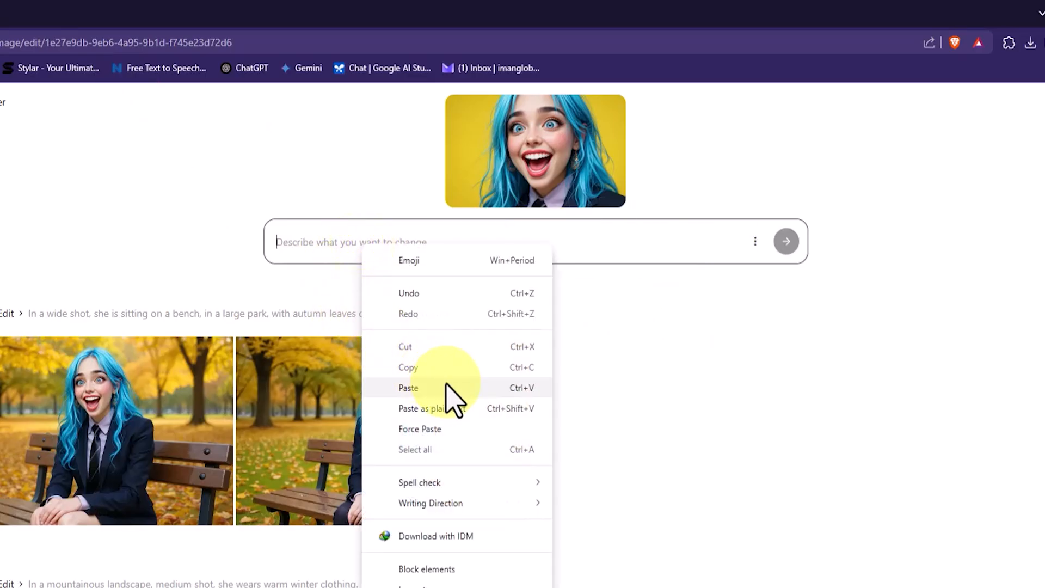
left_click(409, 388)
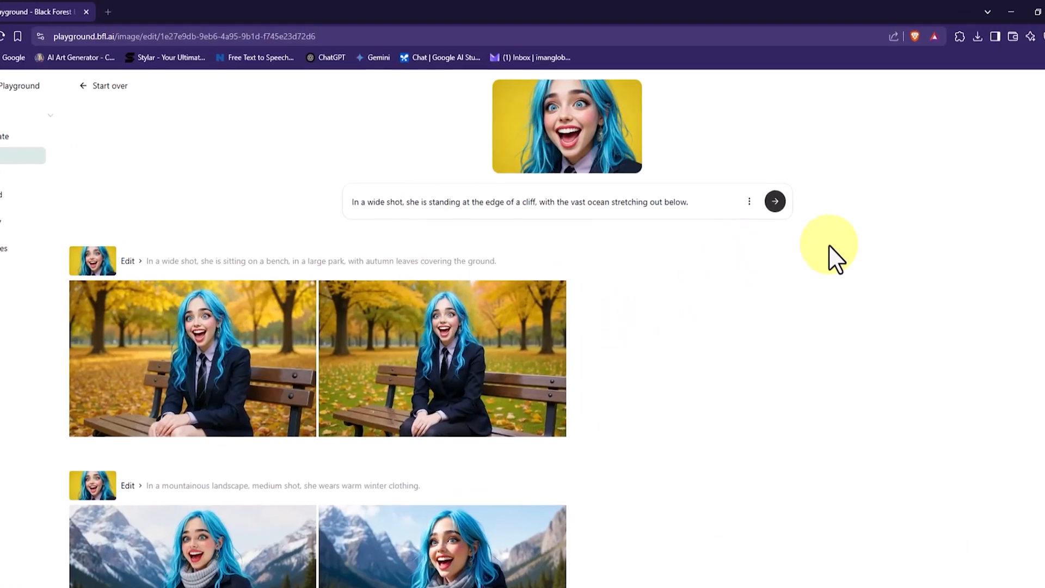
left_click(750, 201)
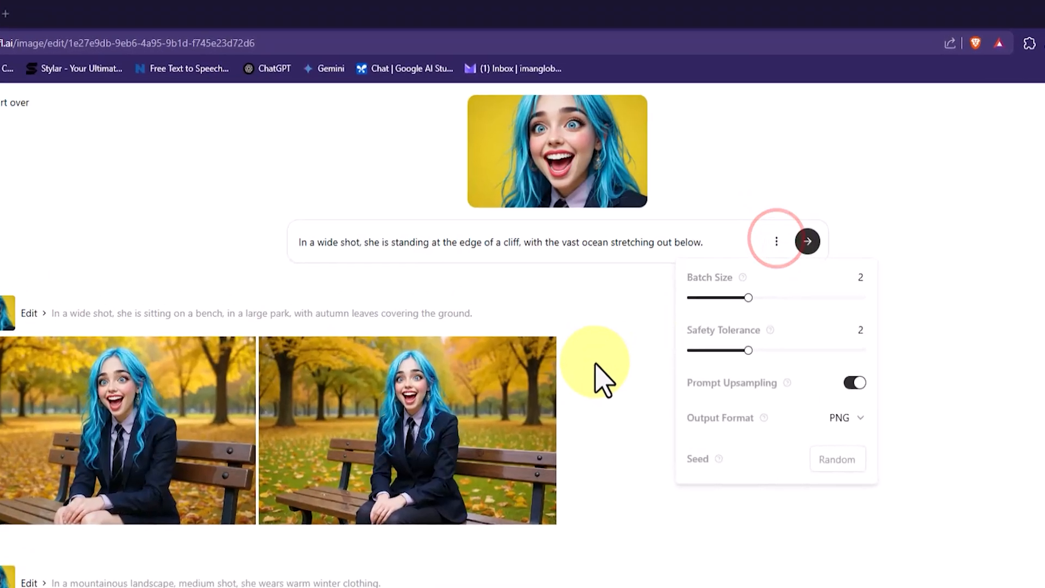
left_click(776, 241)
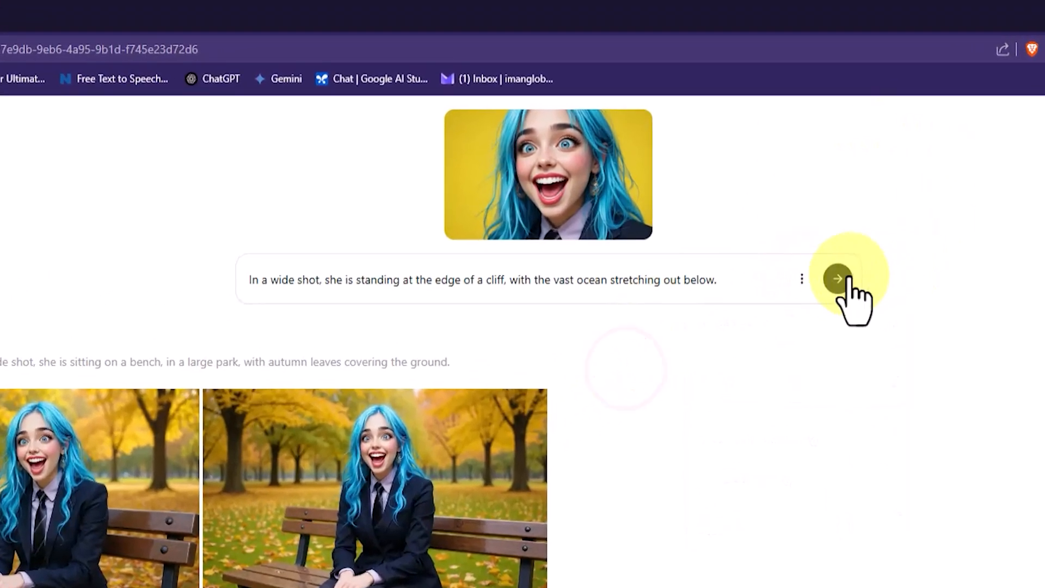
left_click(837, 278)
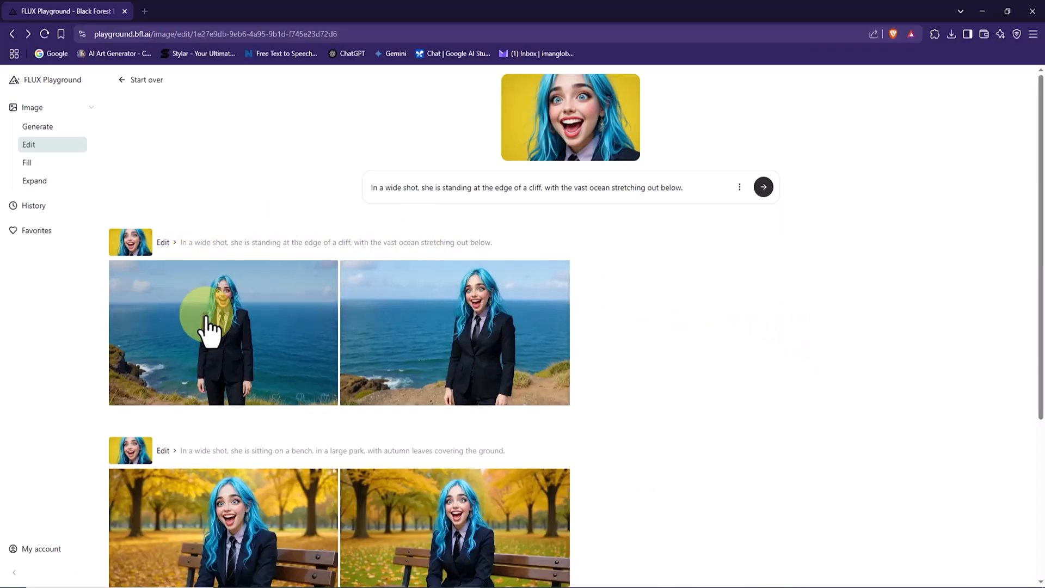
View the cliff-edge results full-size and close the viewer back to the edit page
left_click(223, 334)
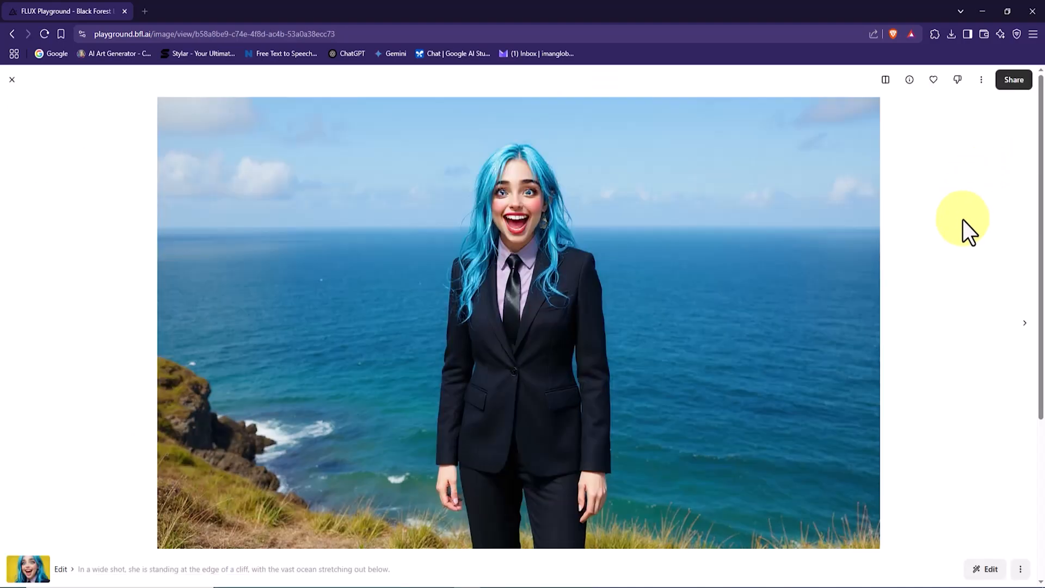
mouse_move(974, 243)
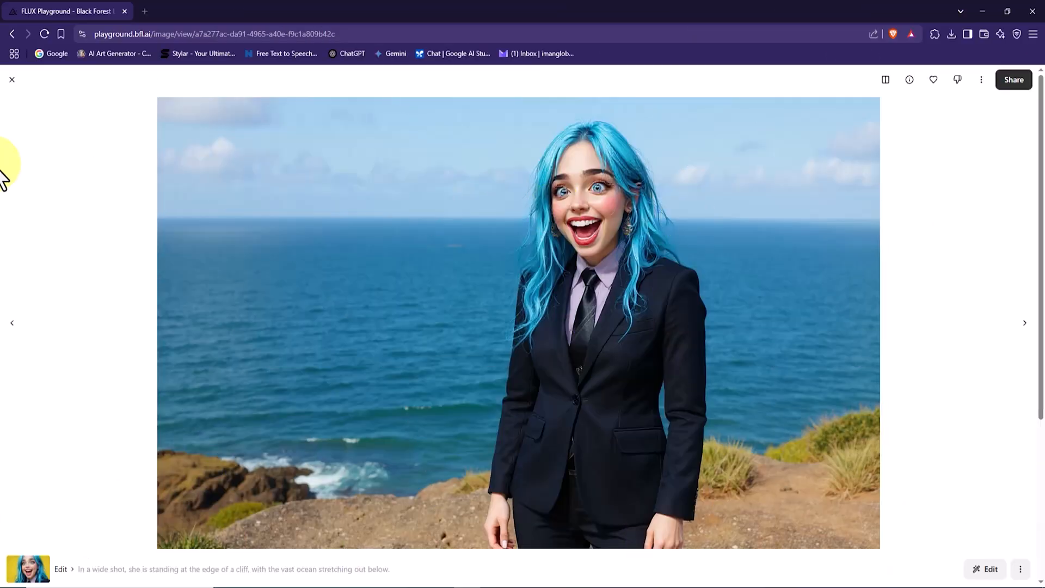
left_click(990, 568)
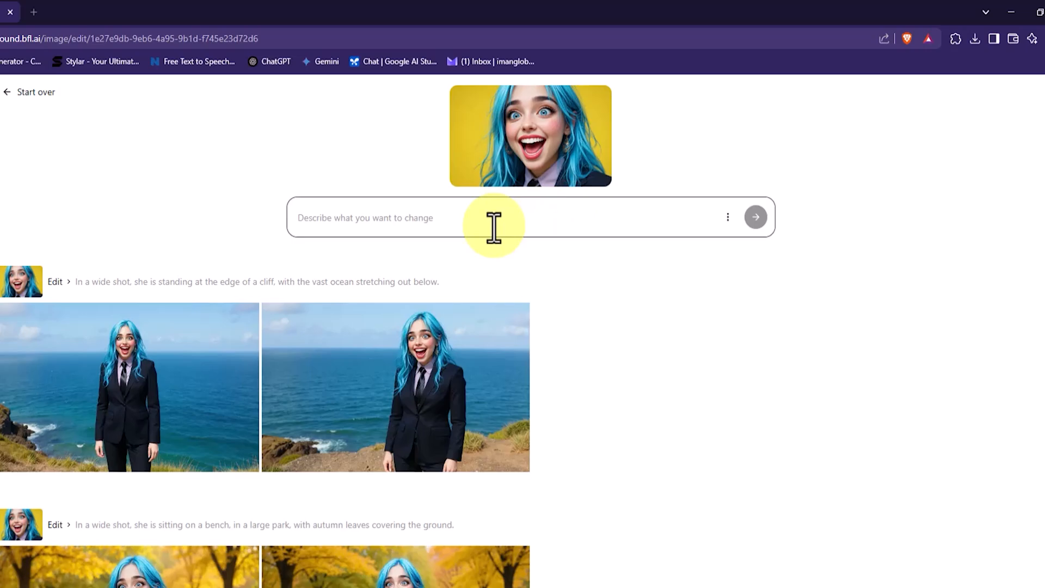
Generate 'she is Looking at clothes on a rack inside a clothing store' and review both results full-size
type("she is Looking at clothes on a rack inside a clothing store.")
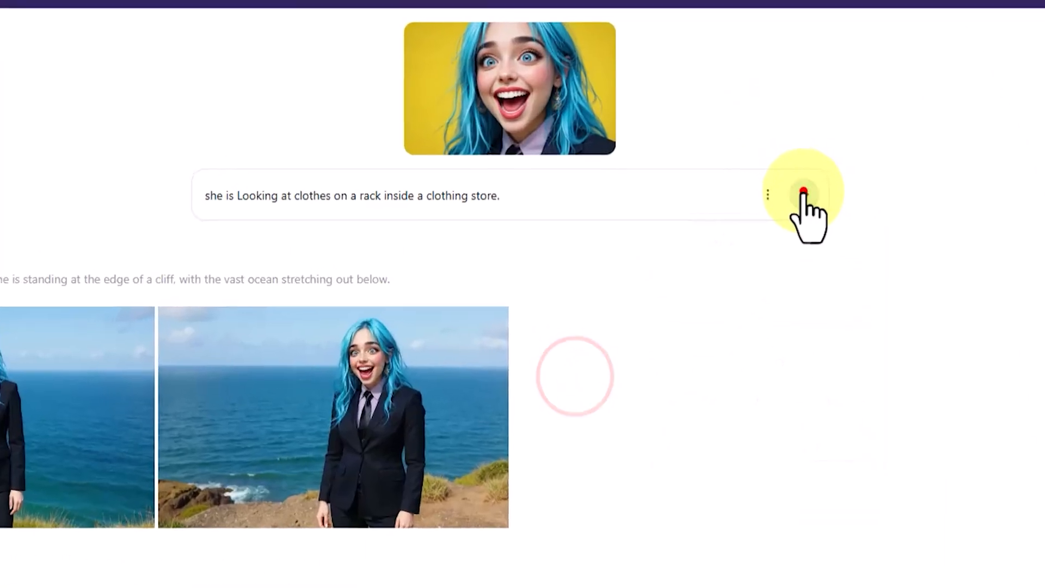
left_click(794, 194)
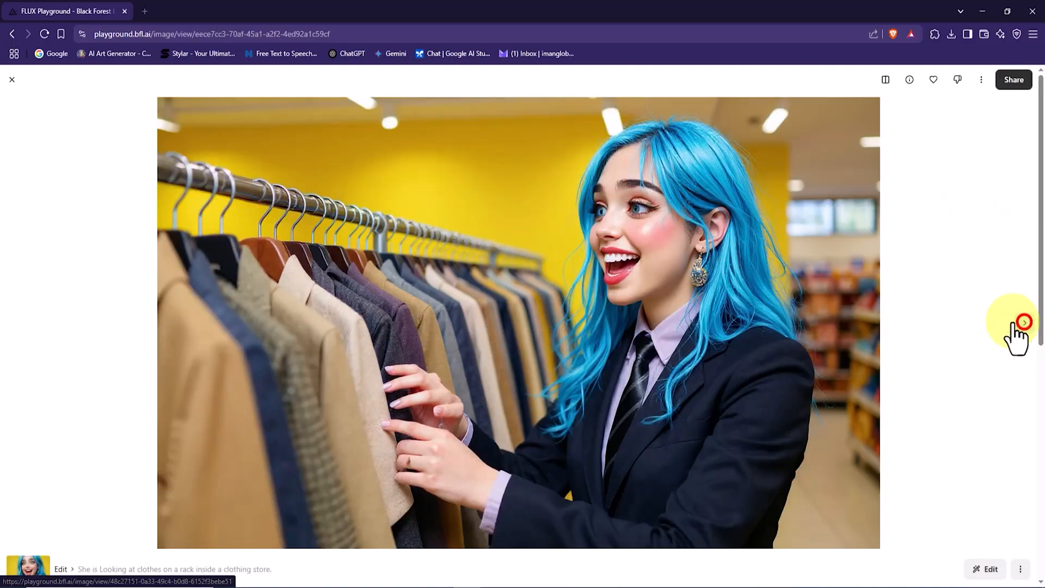
left_click(1024, 322)
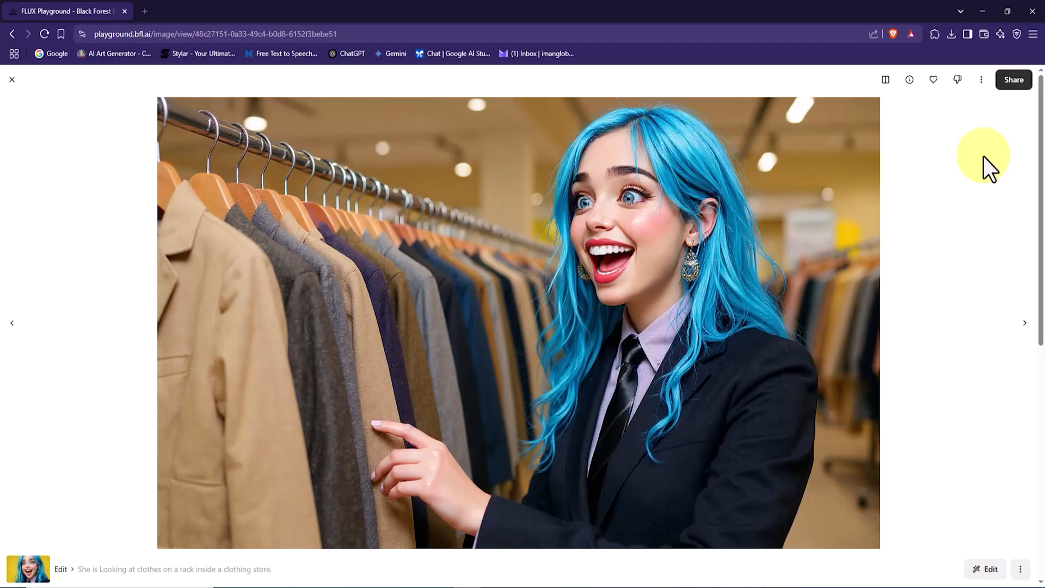
left_click(981, 80)
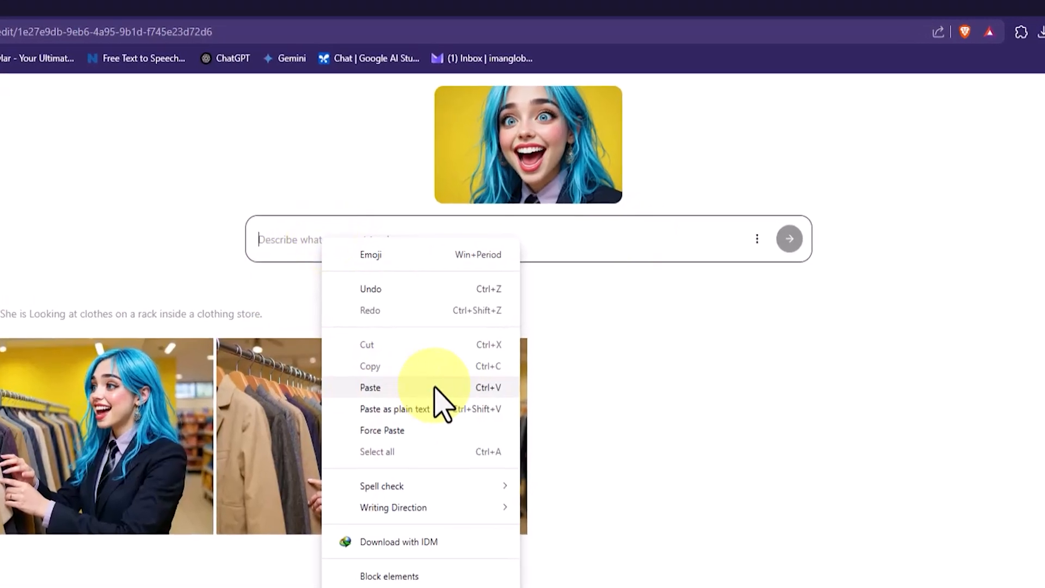
Generate the quiet small-town street scene and download the first result
left_click(370, 387)
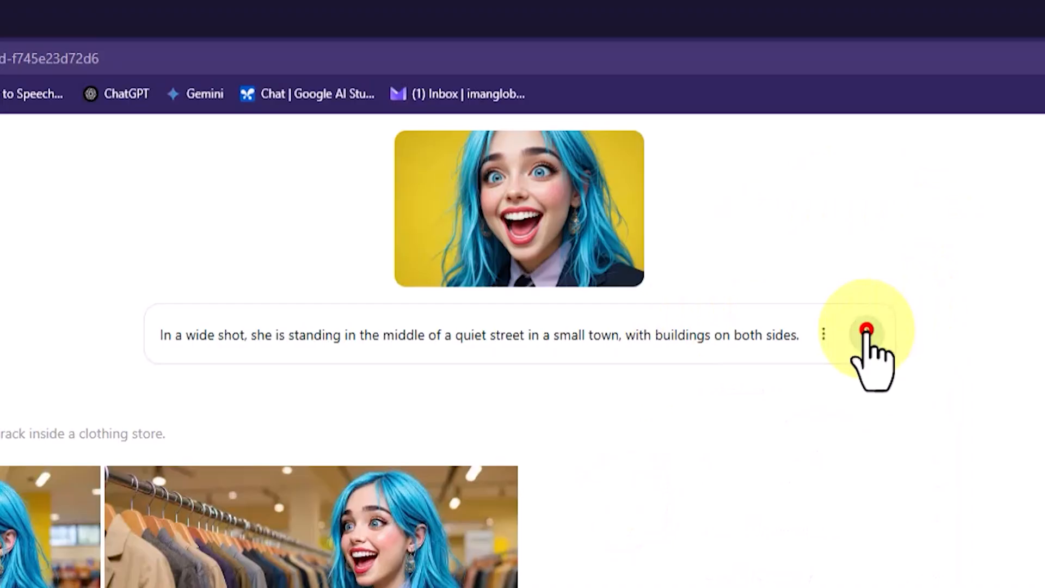
left_click(867, 331)
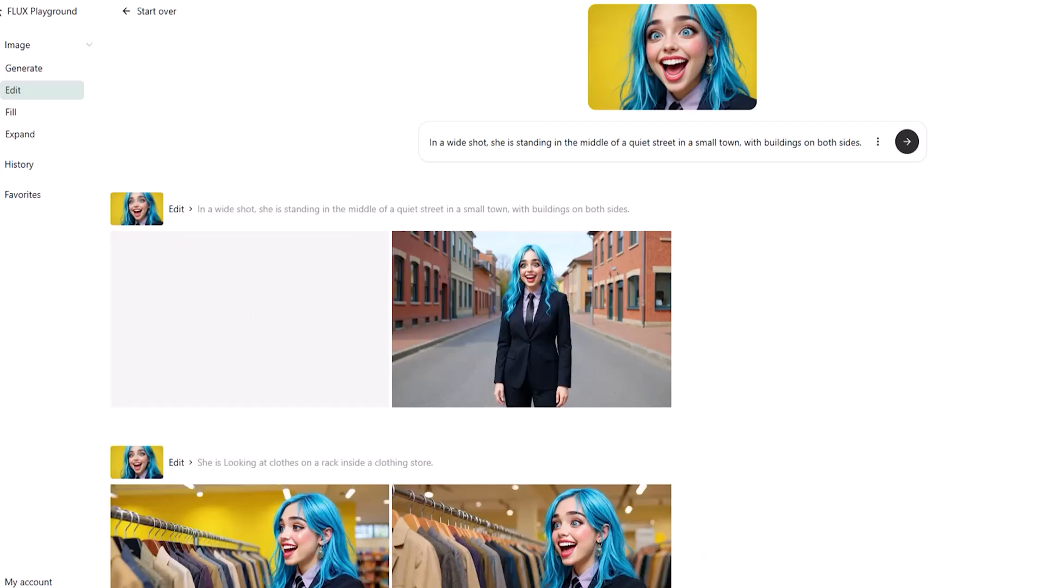
scroll("down", 3)
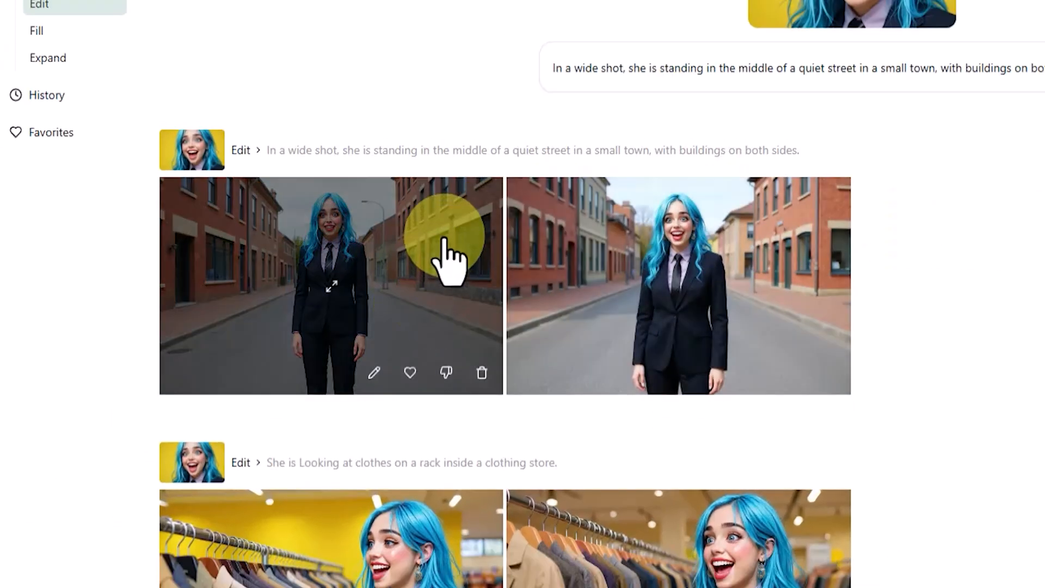
left_click(331, 285)
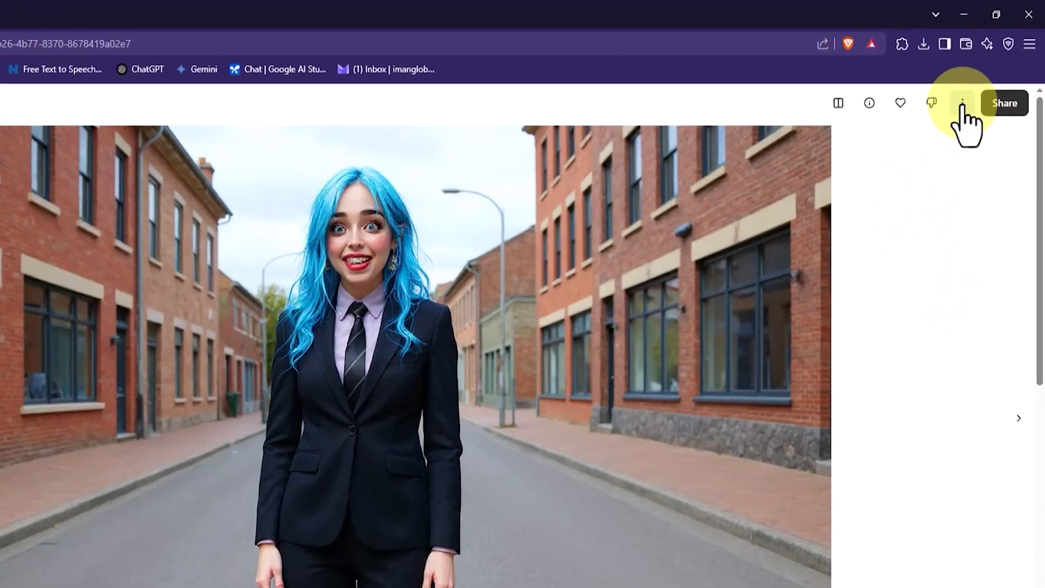
left_click(964, 102)
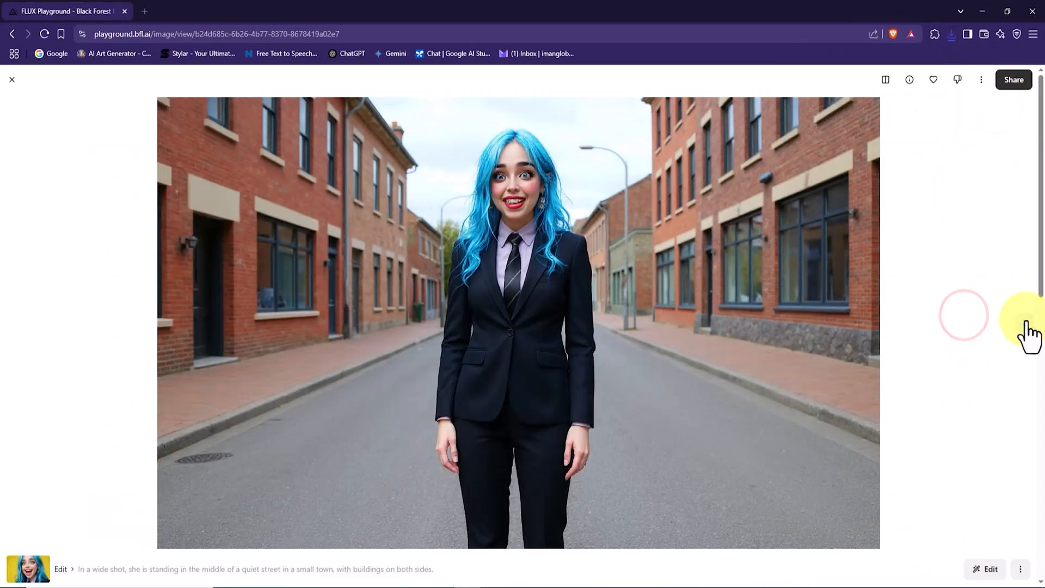
Compare both street-scene variants full-size and return to the editing page
left_click(1024, 322)
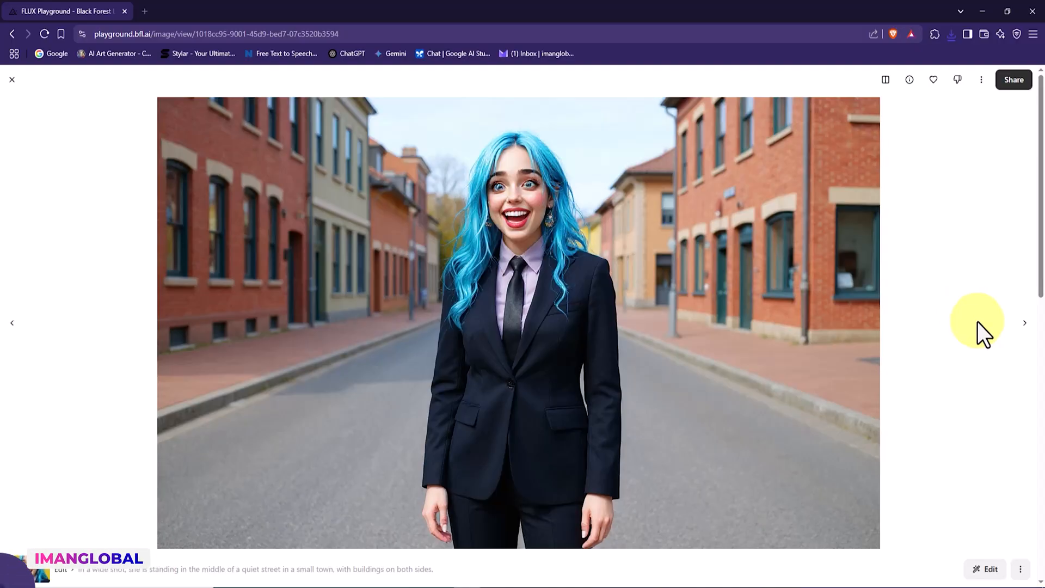
left_click(1024, 323)
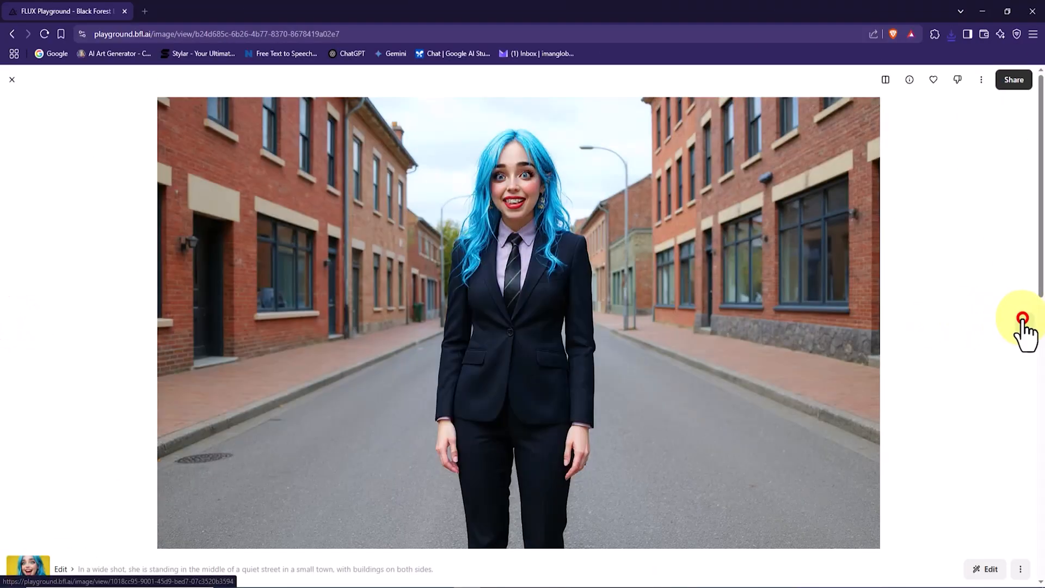
left_click(1025, 322)
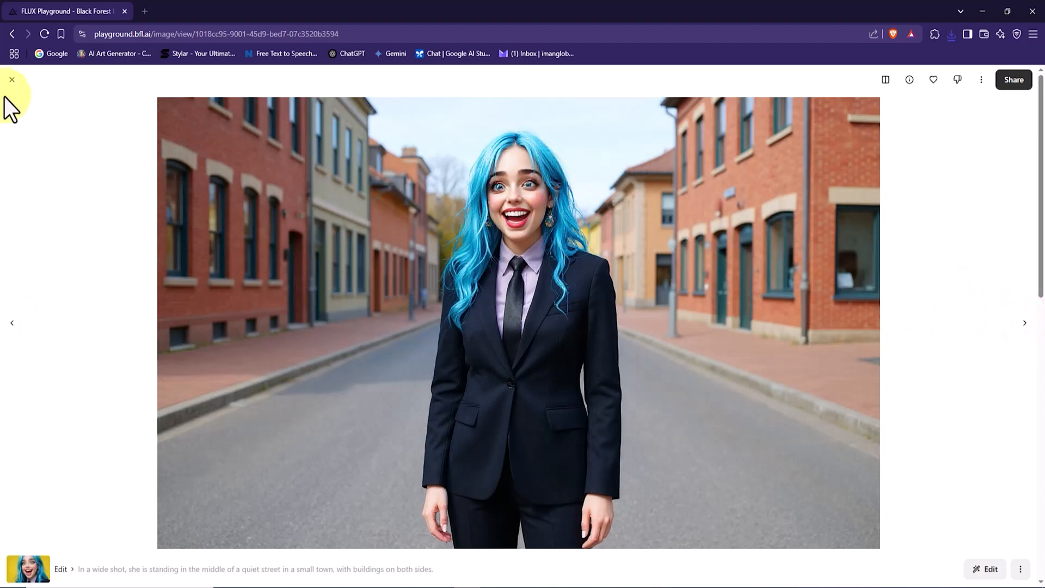
left_click(985, 568)
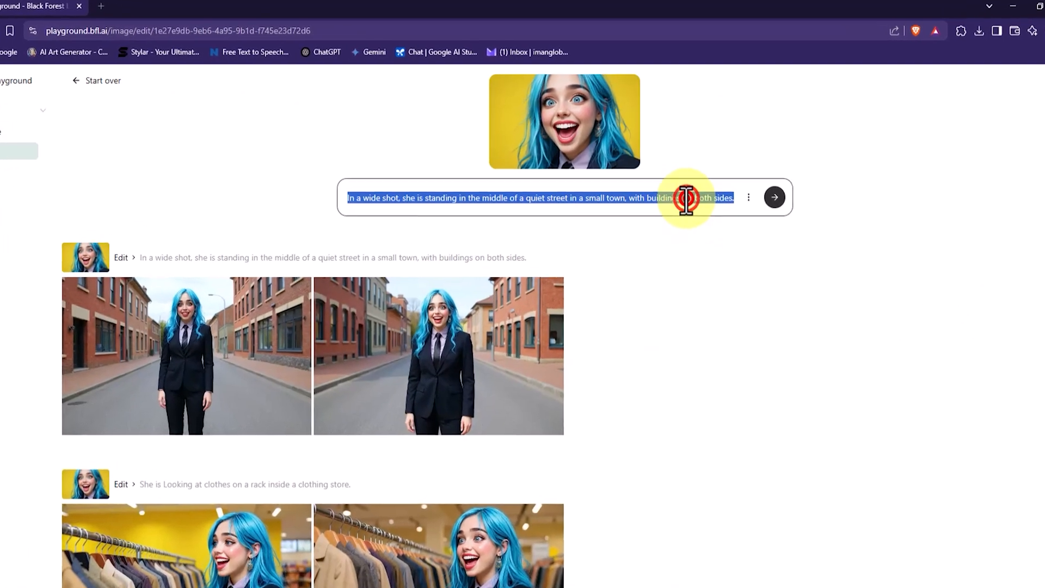
Generate the rainy night street scene with umbrella and browse both results full-size
right_click(423, 220)
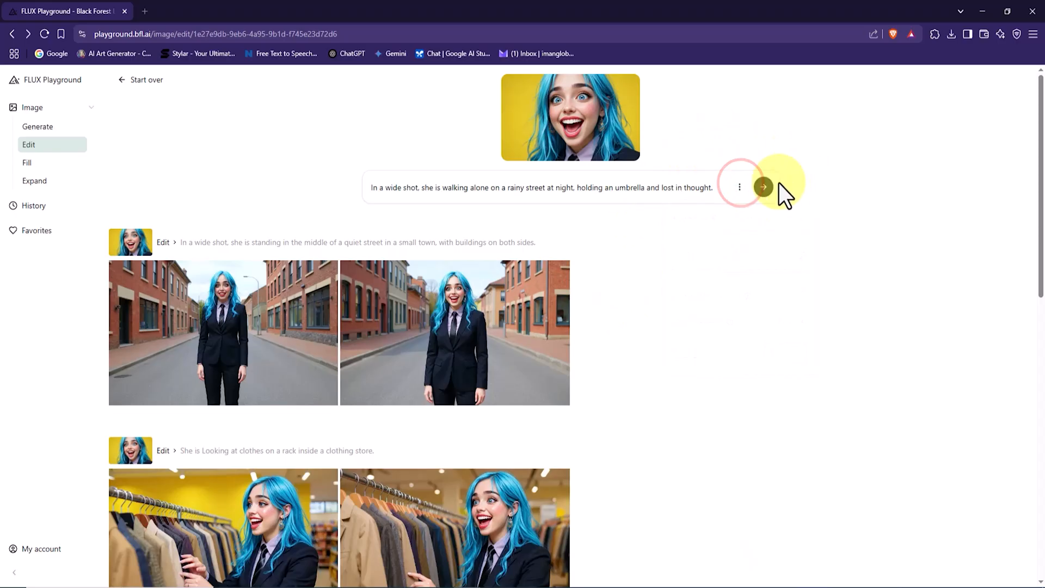
left_click(764, 188)
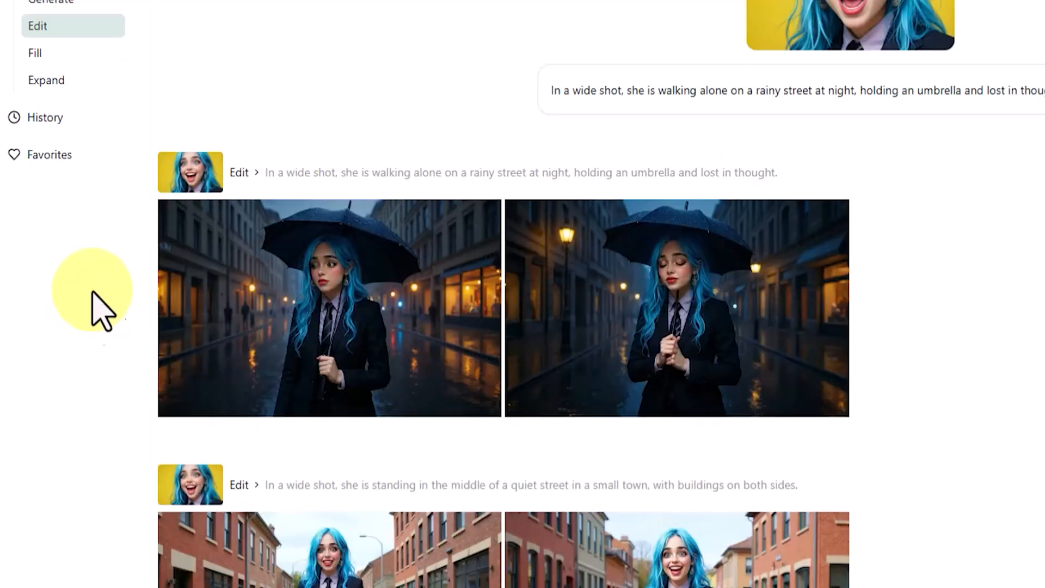
left_click(328, 307)
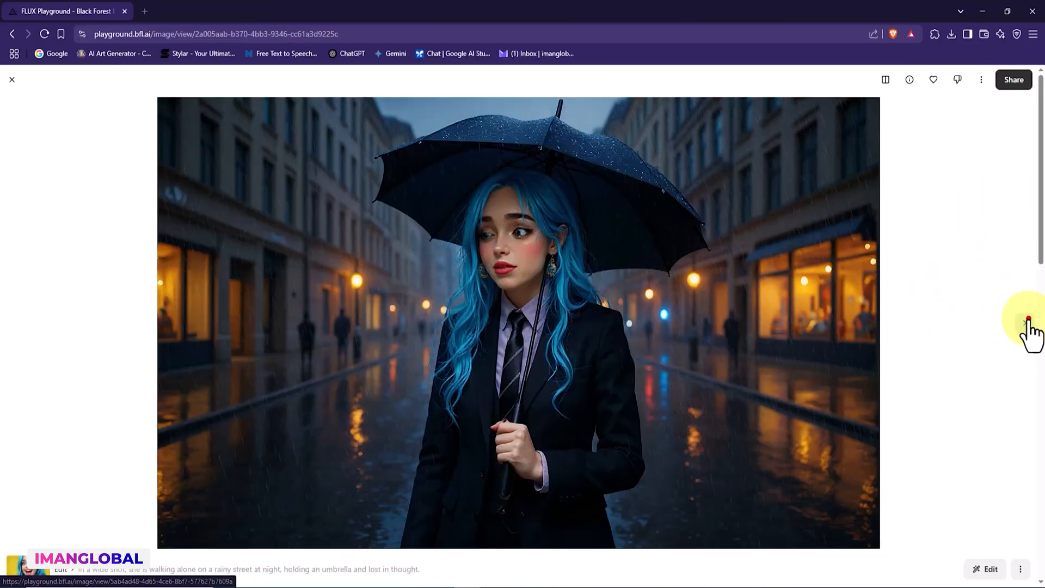
left_click(1027, 322)
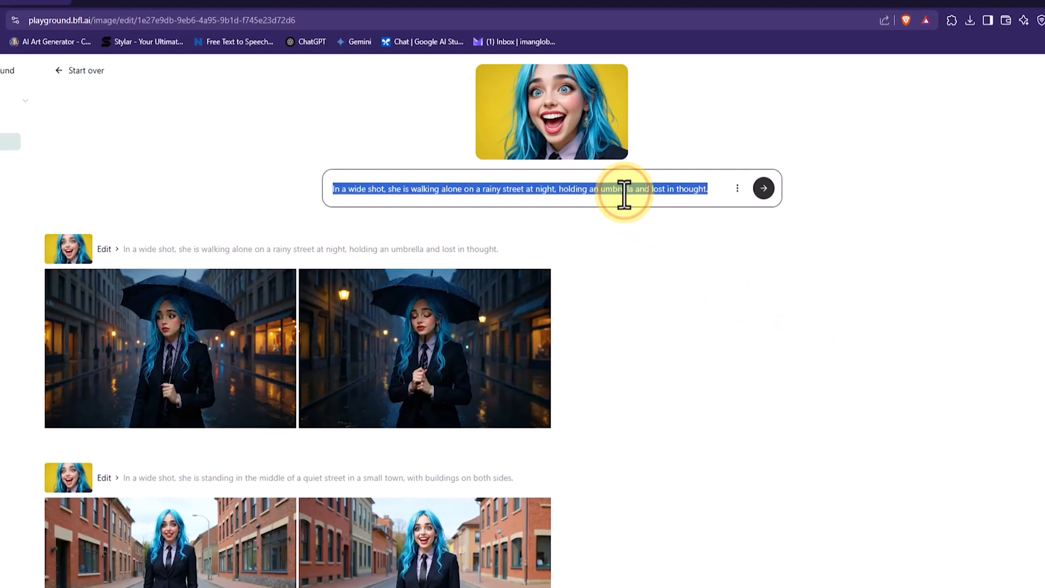
Generate the kitchen breakfast scene with her checking her phone and download a result
right_click(623, 188)
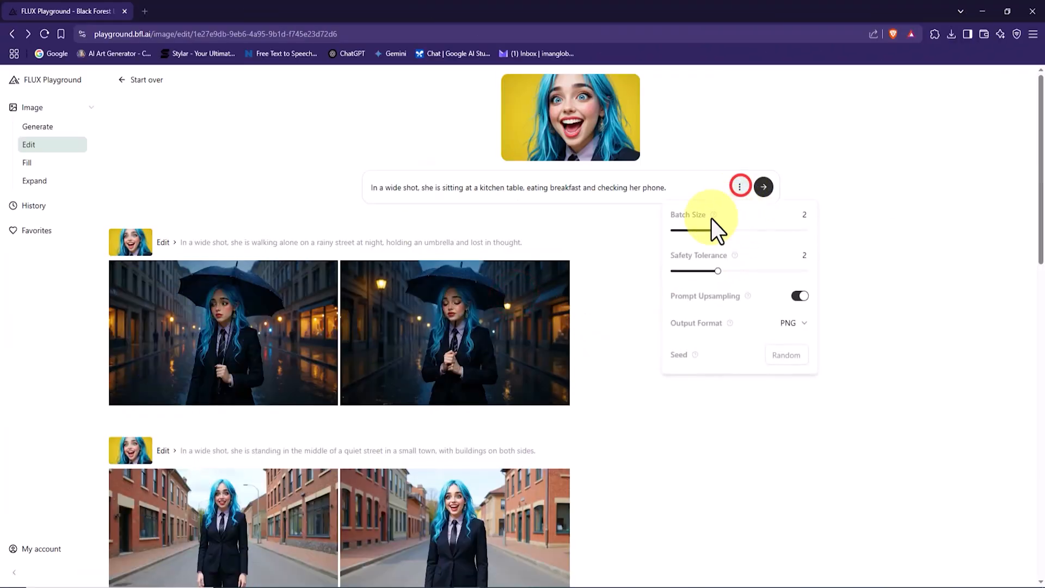
left_click(739, 186)
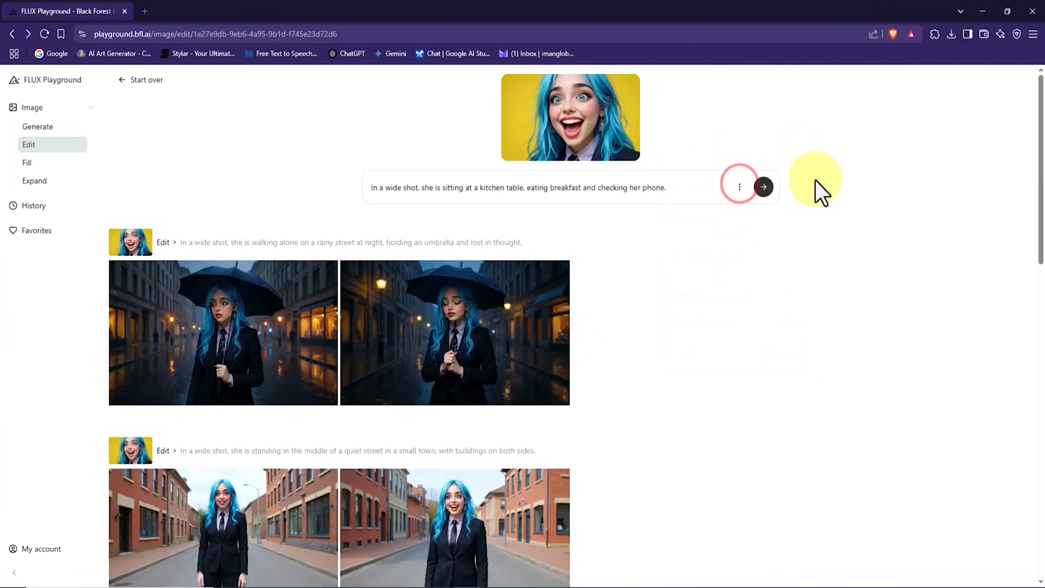
left_click(763, 186)
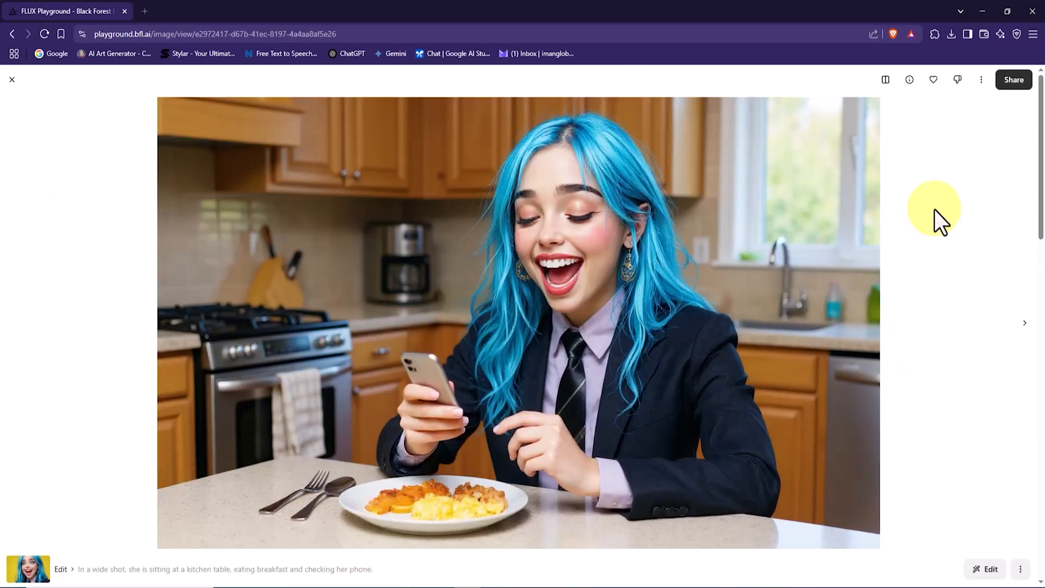
left_click(981, 80)
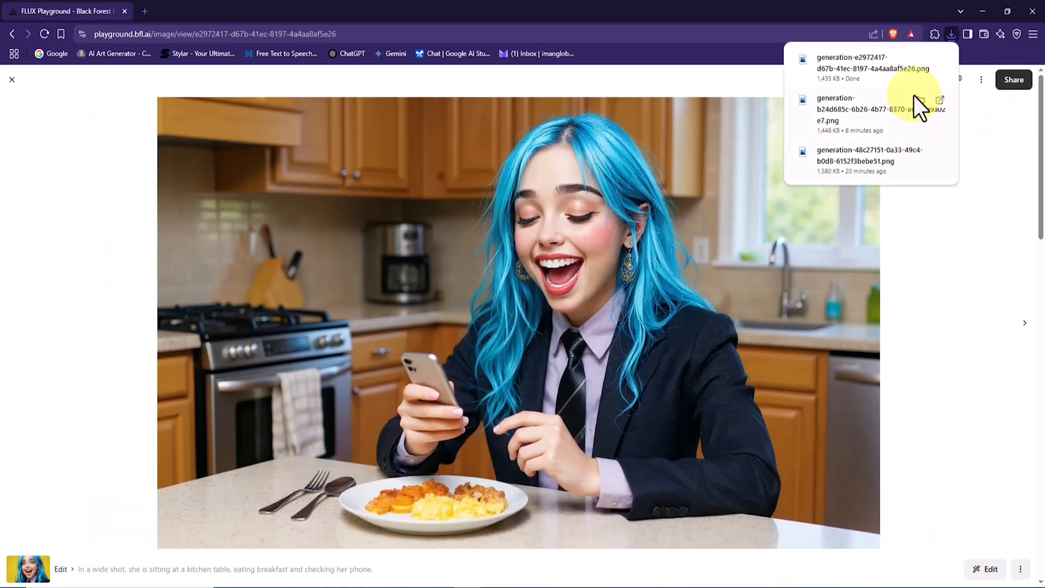
mouse_move(873, 68)
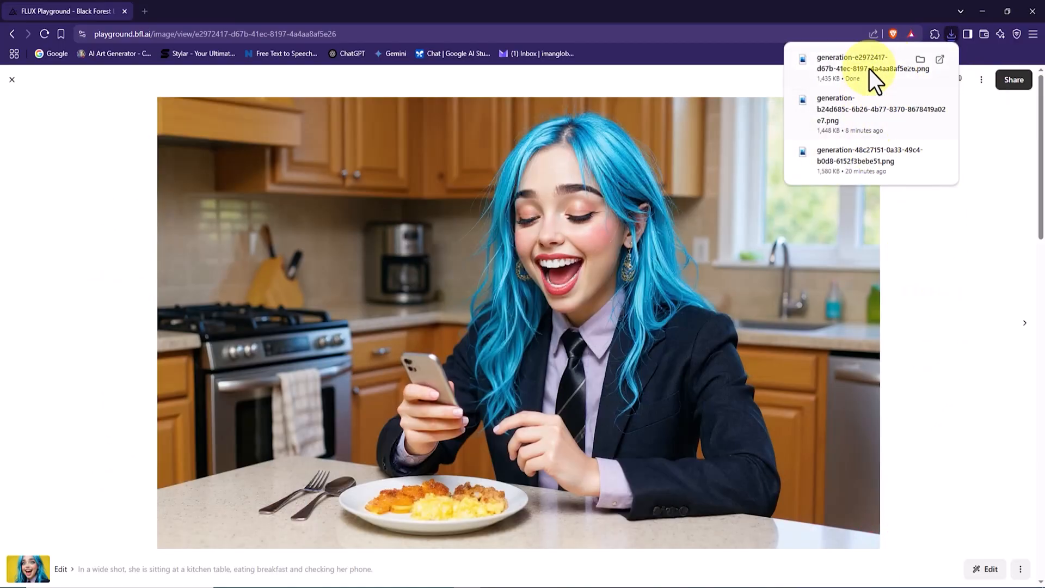
Inspect the downloaded kitchen breakfast PNG in Photos, zooming on her hands and plate, then close it
left_click(854, 69)
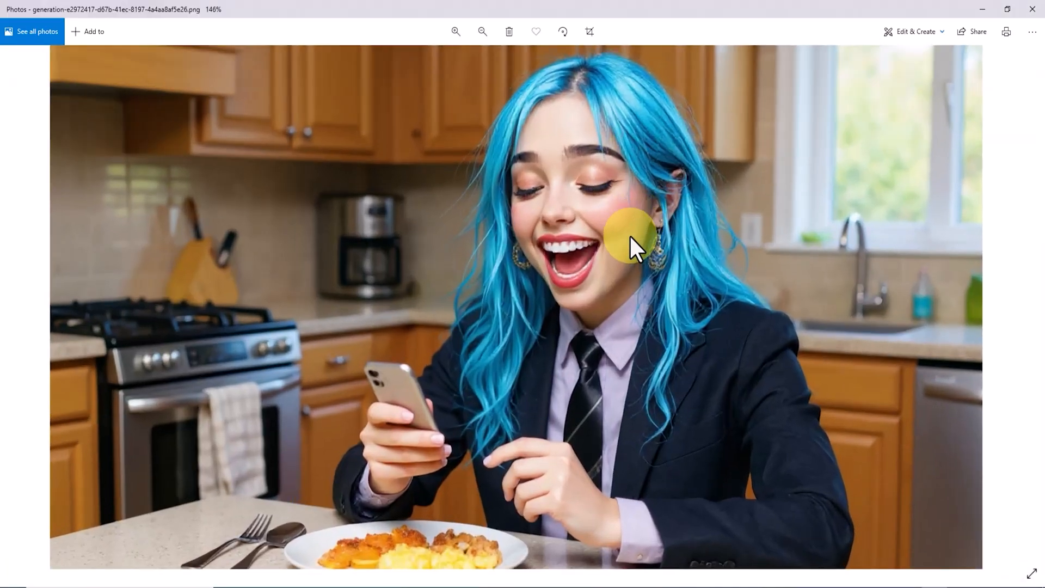
left_click(455, 31)
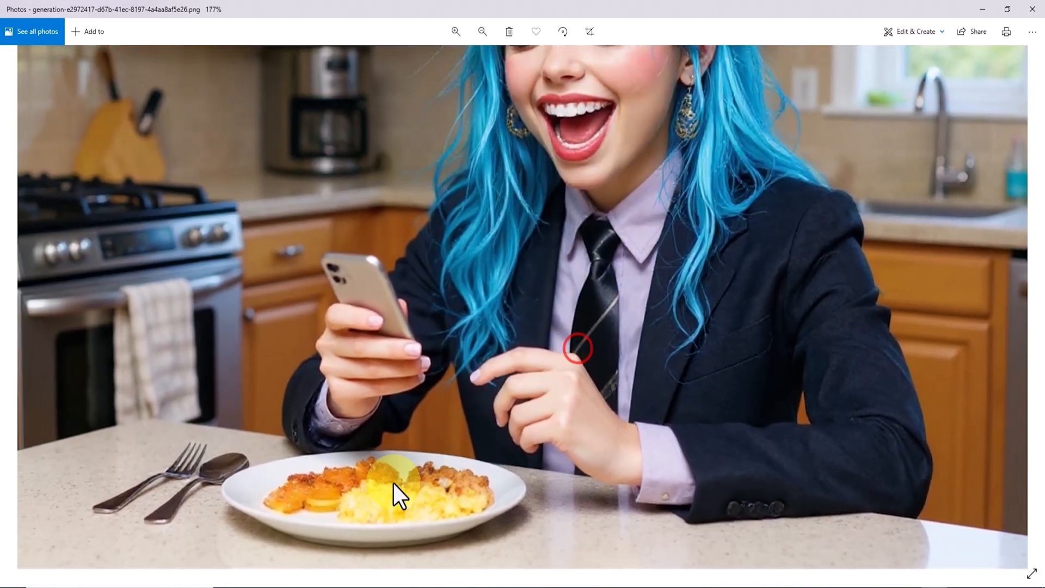
left_click(456, 32)
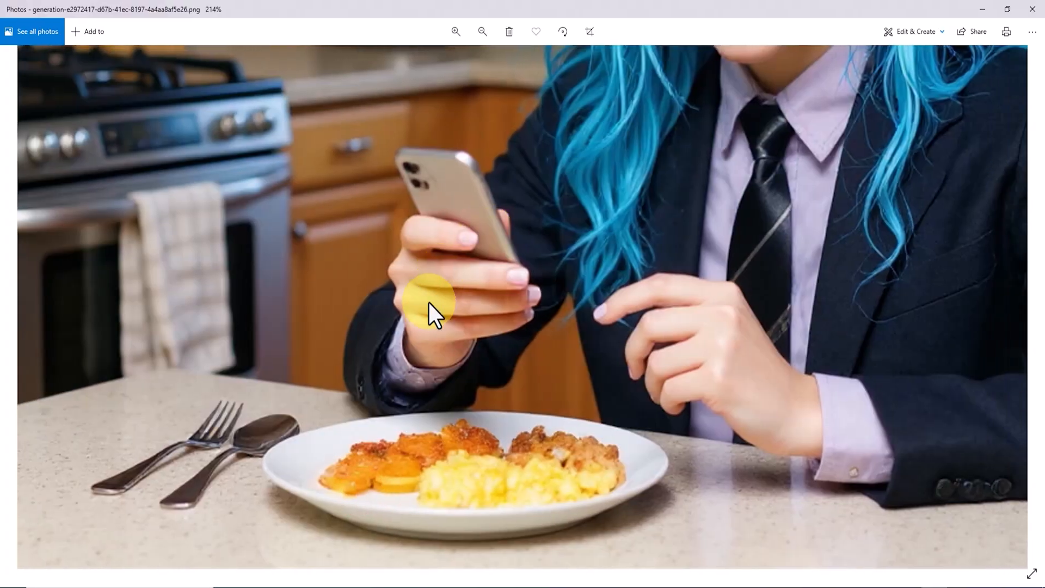
left_click(483, 32)
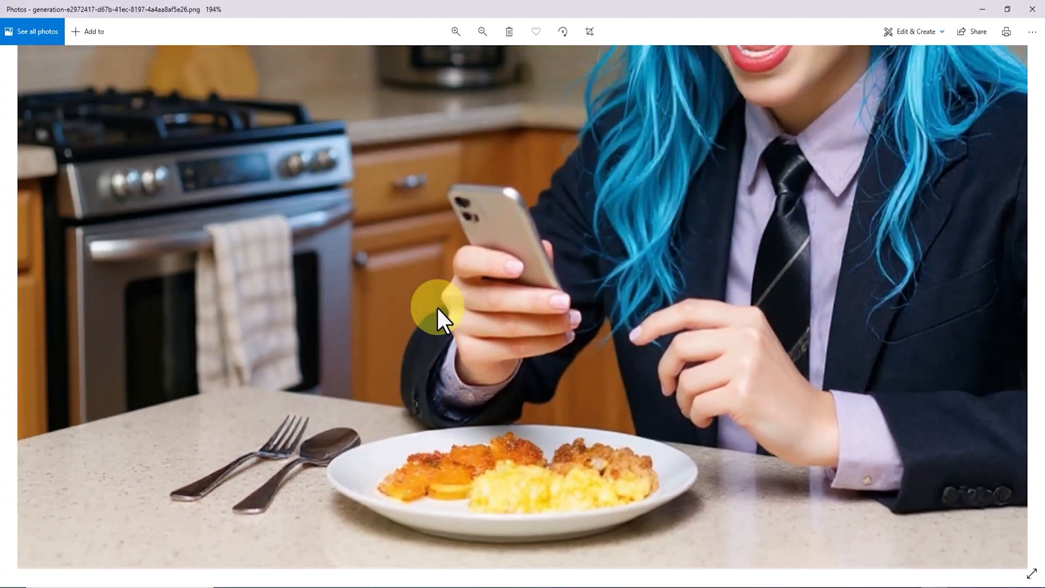
left_click(482, 31)
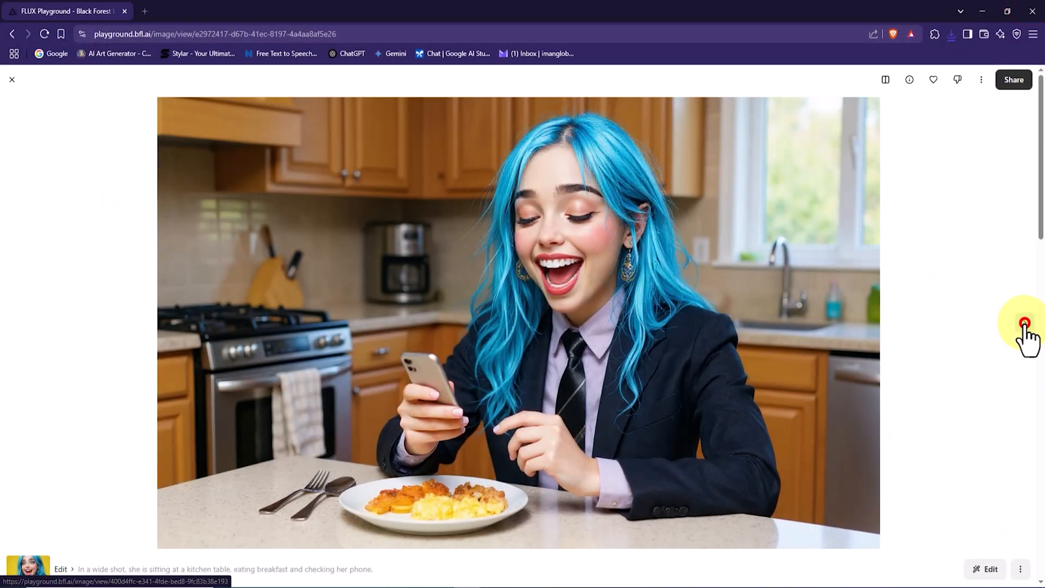
View the other kitchen breakfast variant and leave the full-size viewer
left_click(1026, 322)
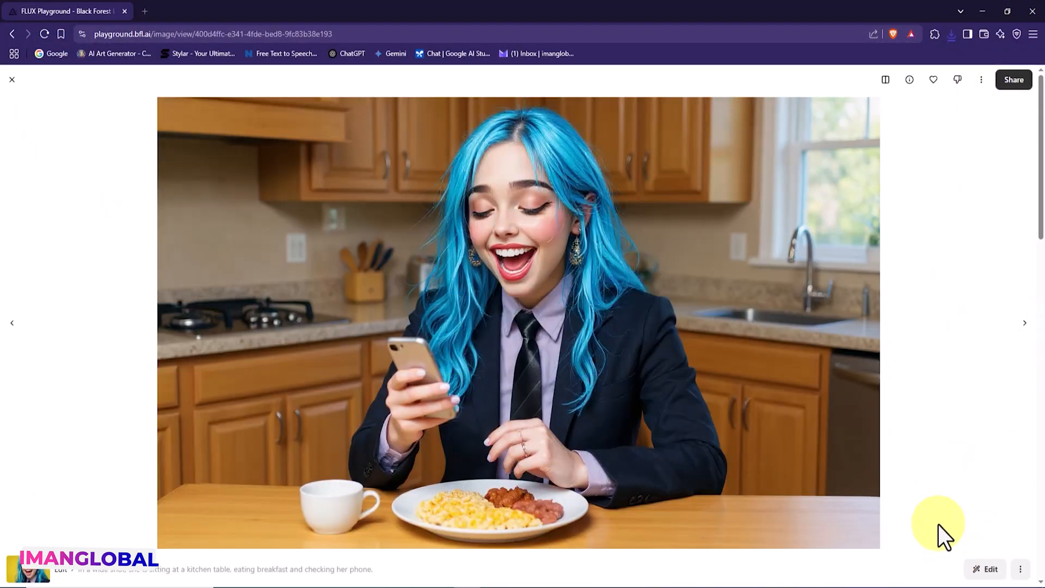
left_click(985, 569)
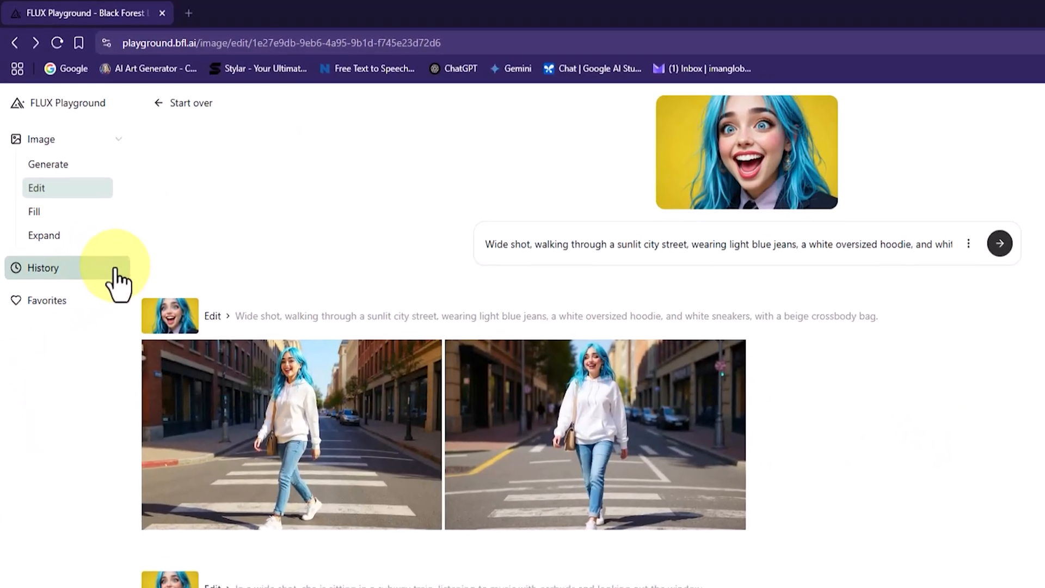
Show the History list of all past edits back to the winter mountain scenes
left_click(43, 268)
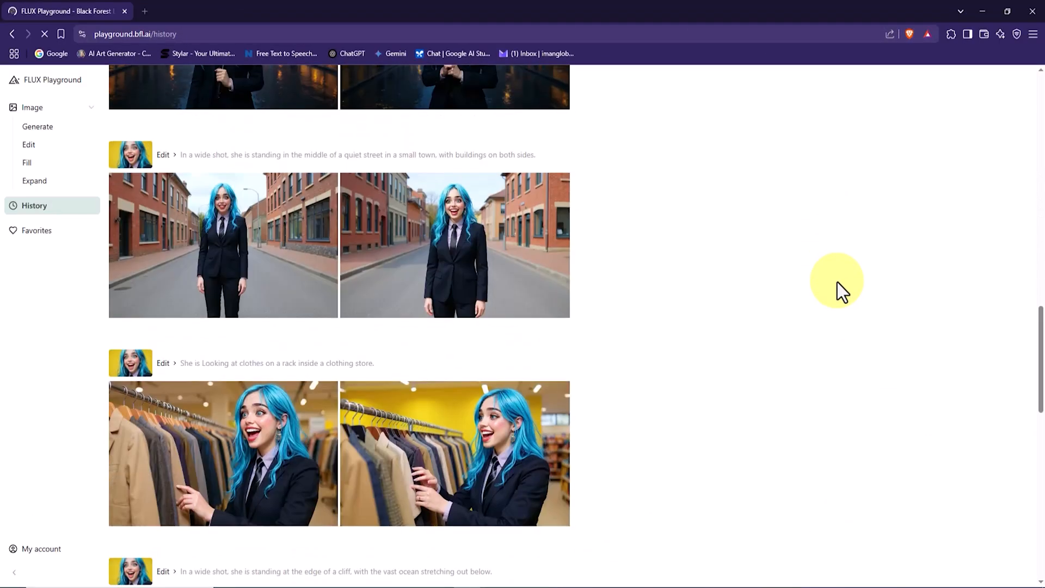
scroll("down", 3)
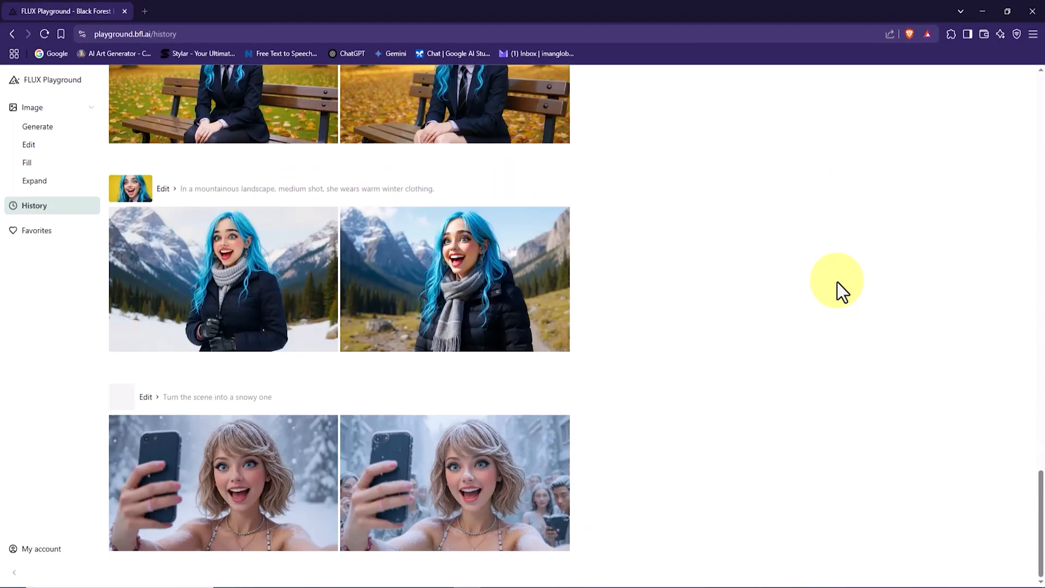